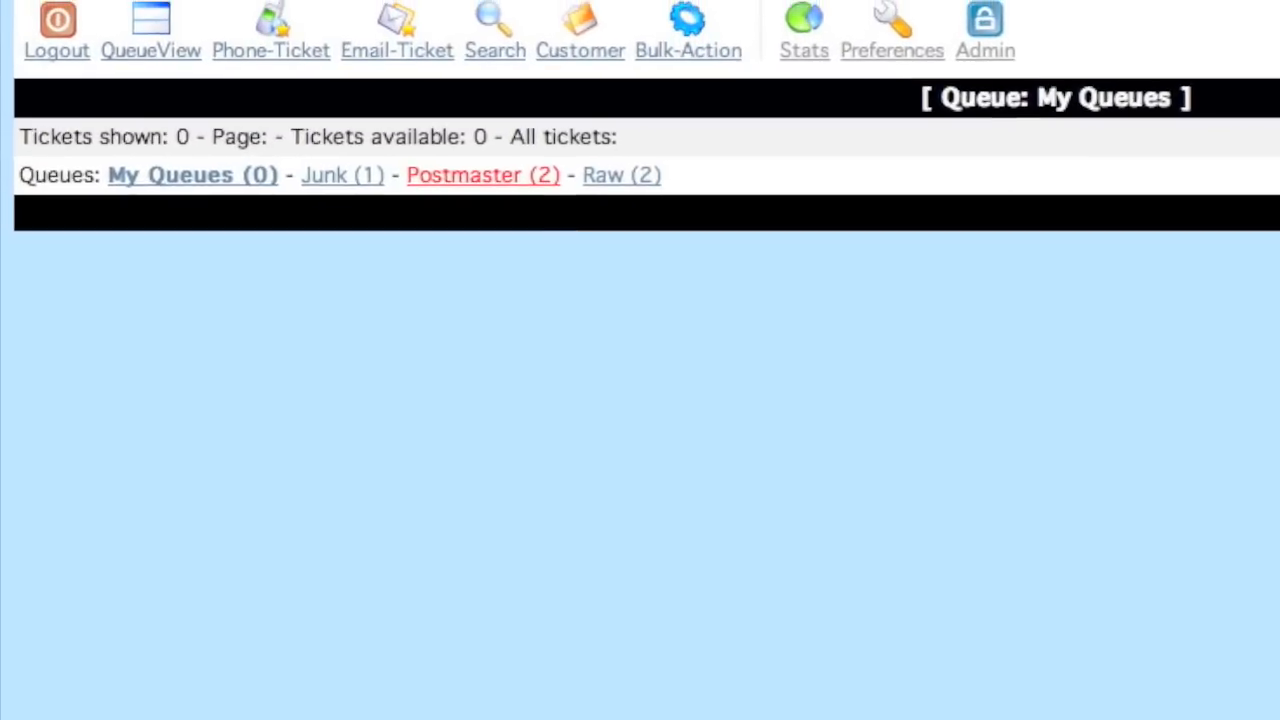
View the Postmaster queue and scroll through its welcome ticket.
click(484, 176)
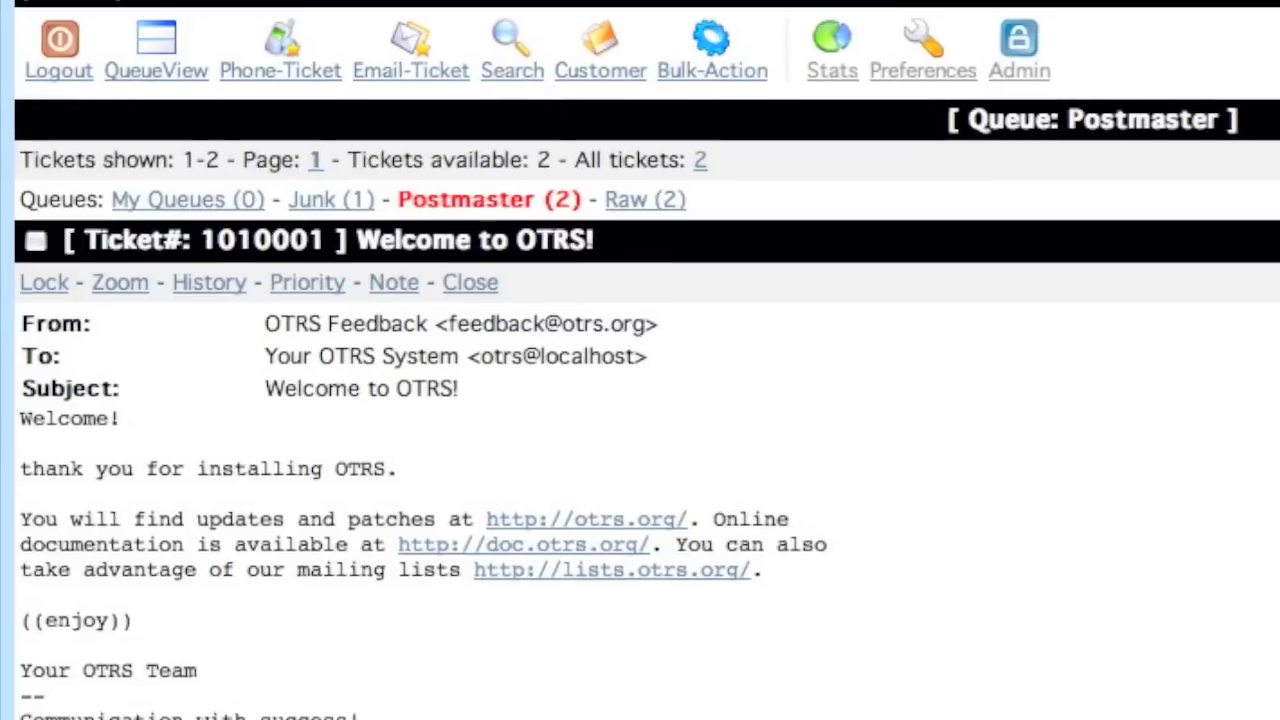
scroll(down, 3)
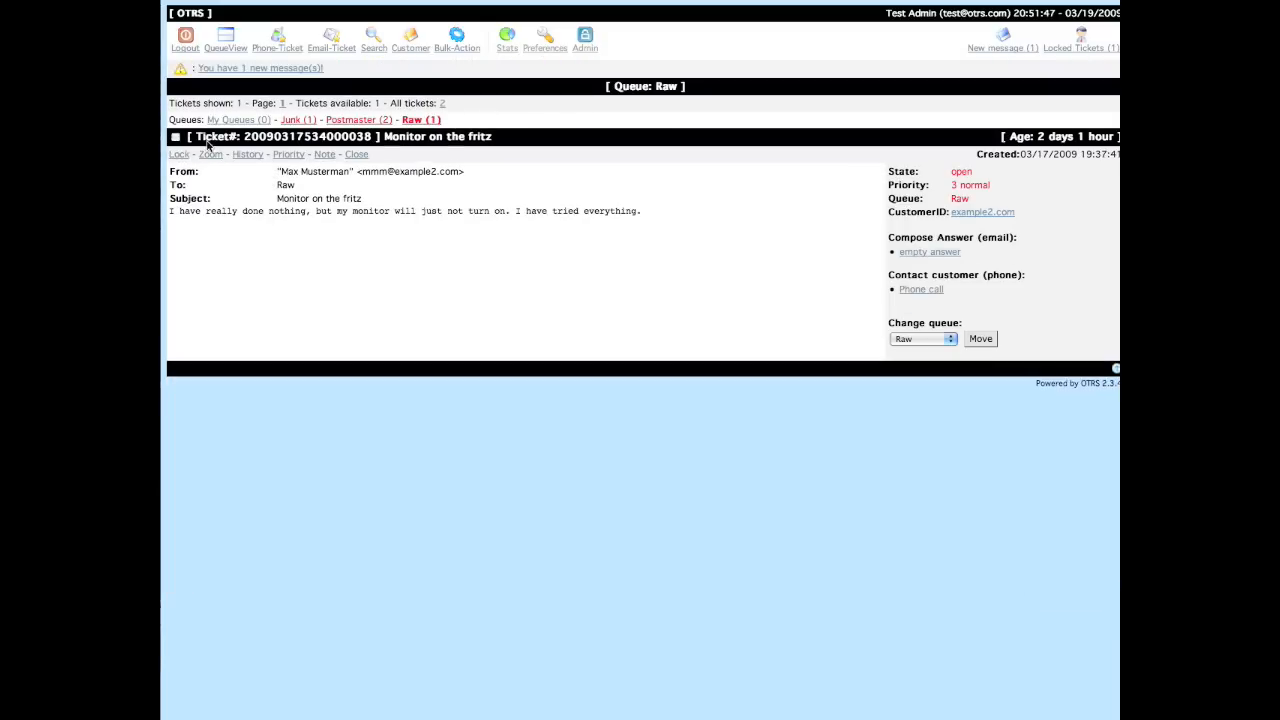
mouse_move(1004, 58)
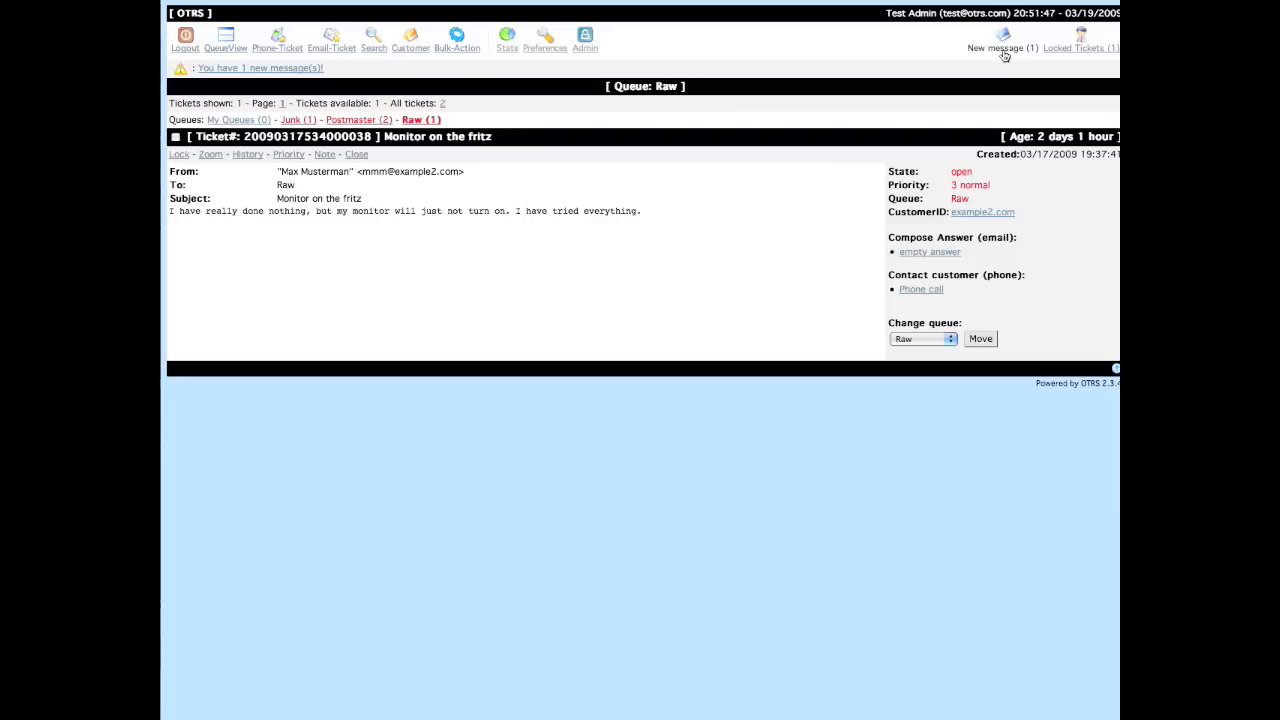
Zoom into the new Forgotten Password ticket from New messages, then return to QueueView.
click(1002, 48)
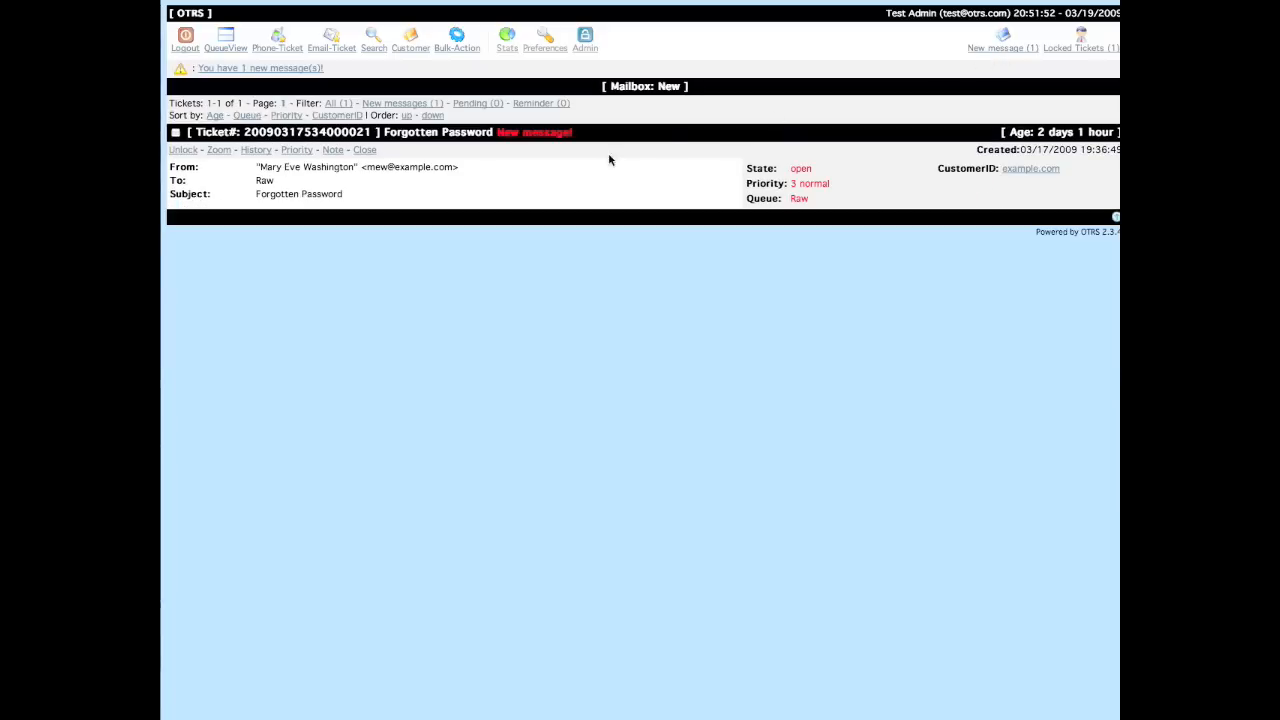
mouse_move(344, 164)
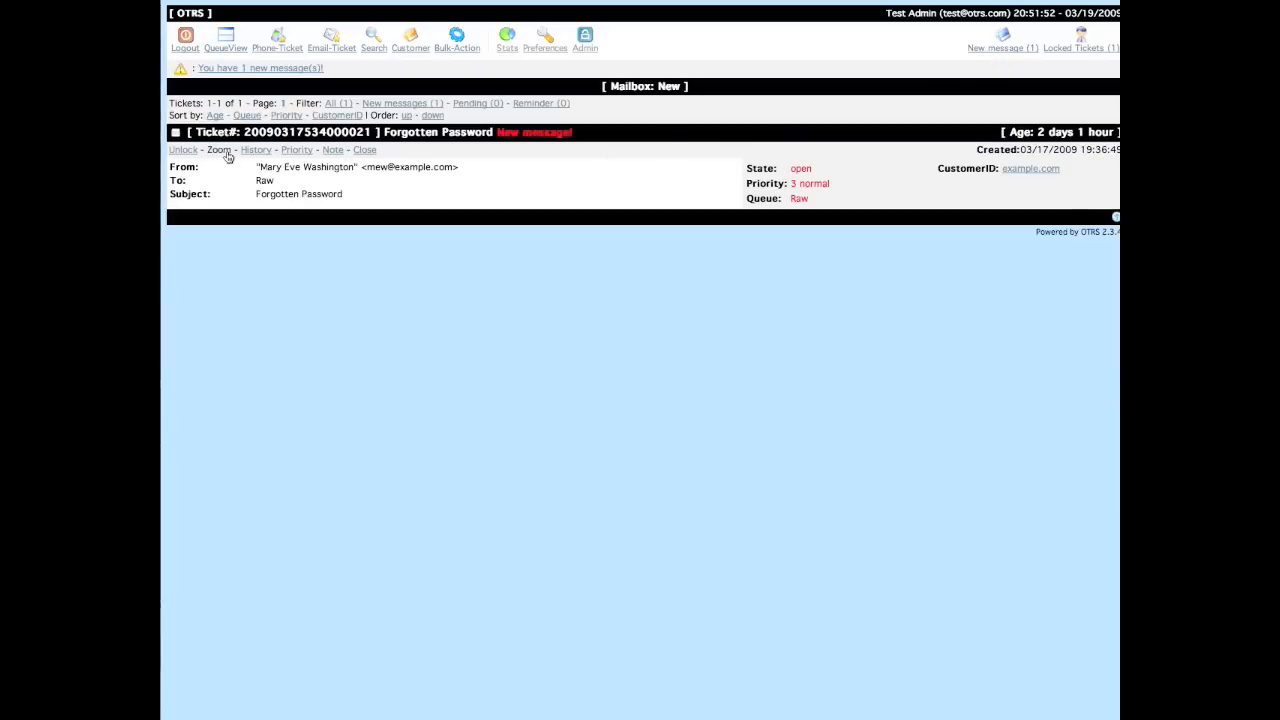
click(220, 150)
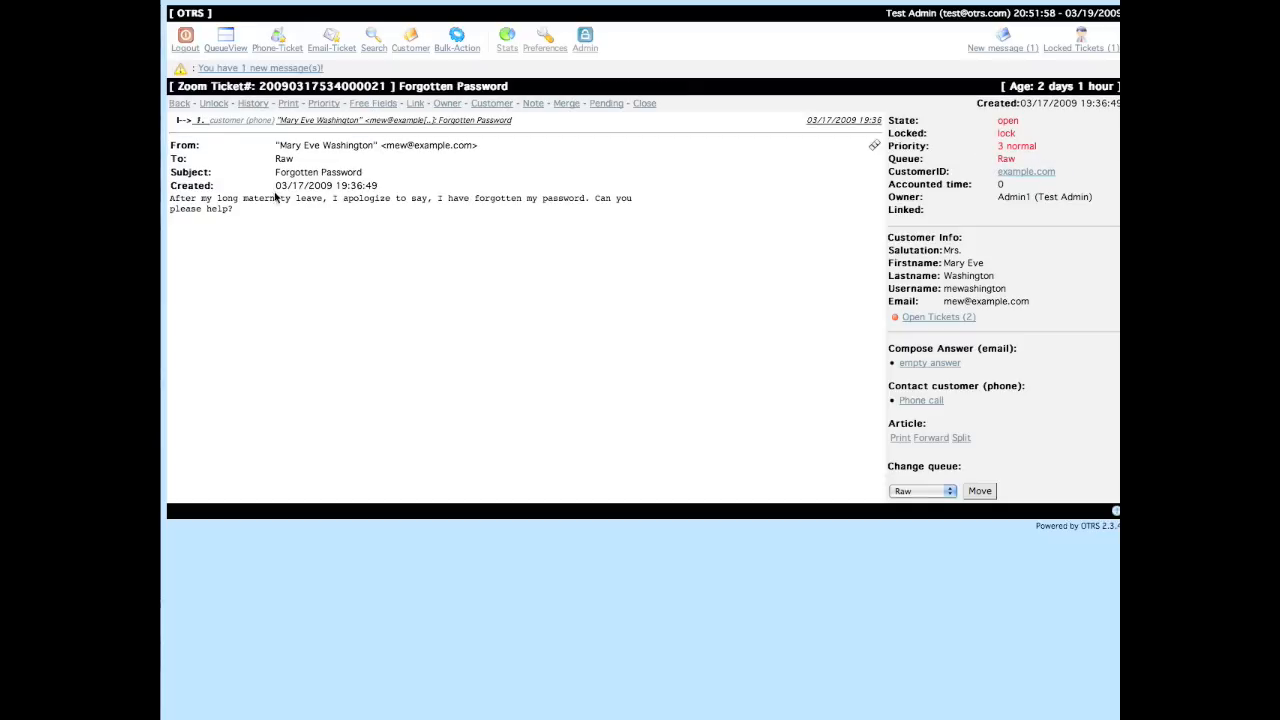
mouse_move(224, 48)
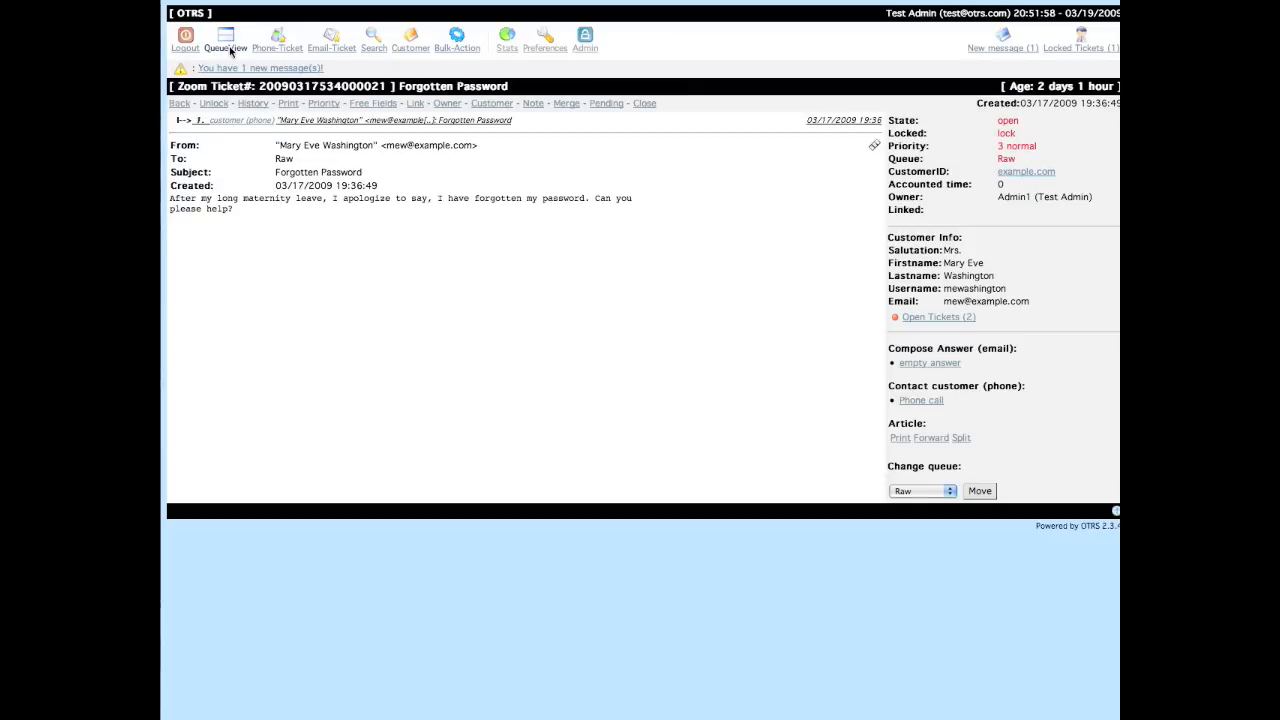
click(224, 40)
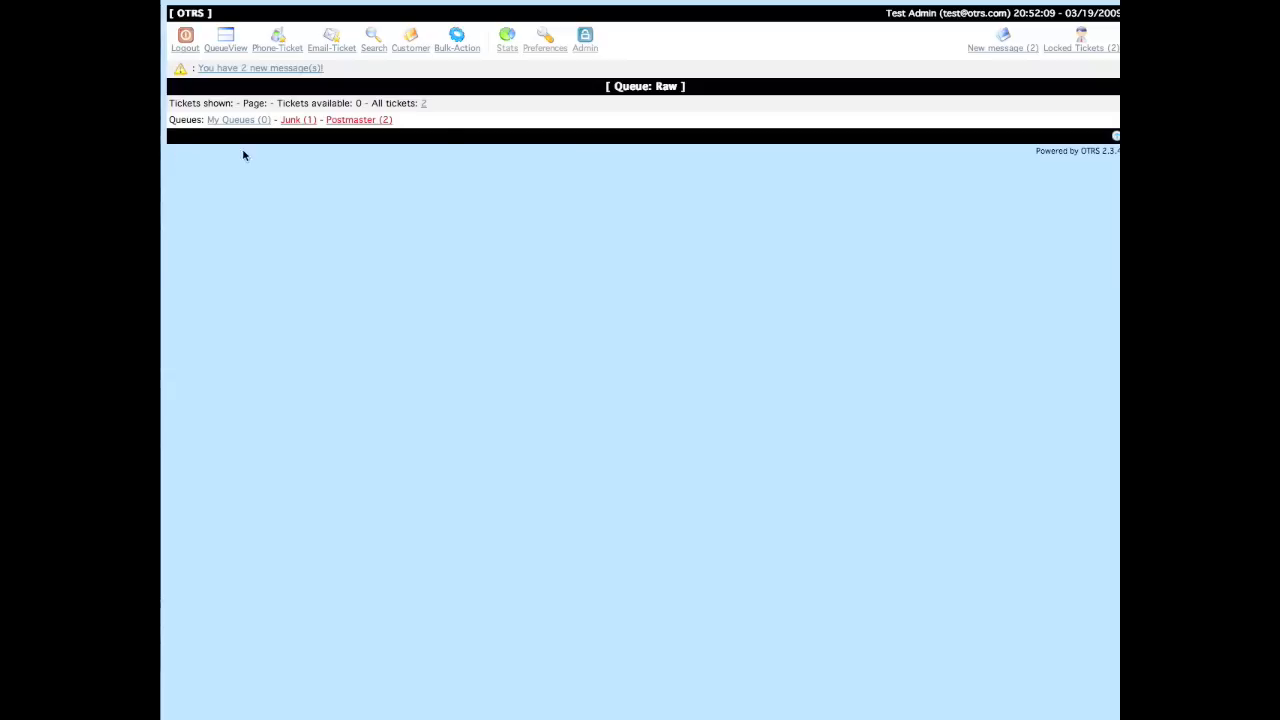
mouse_move(1004, 48)
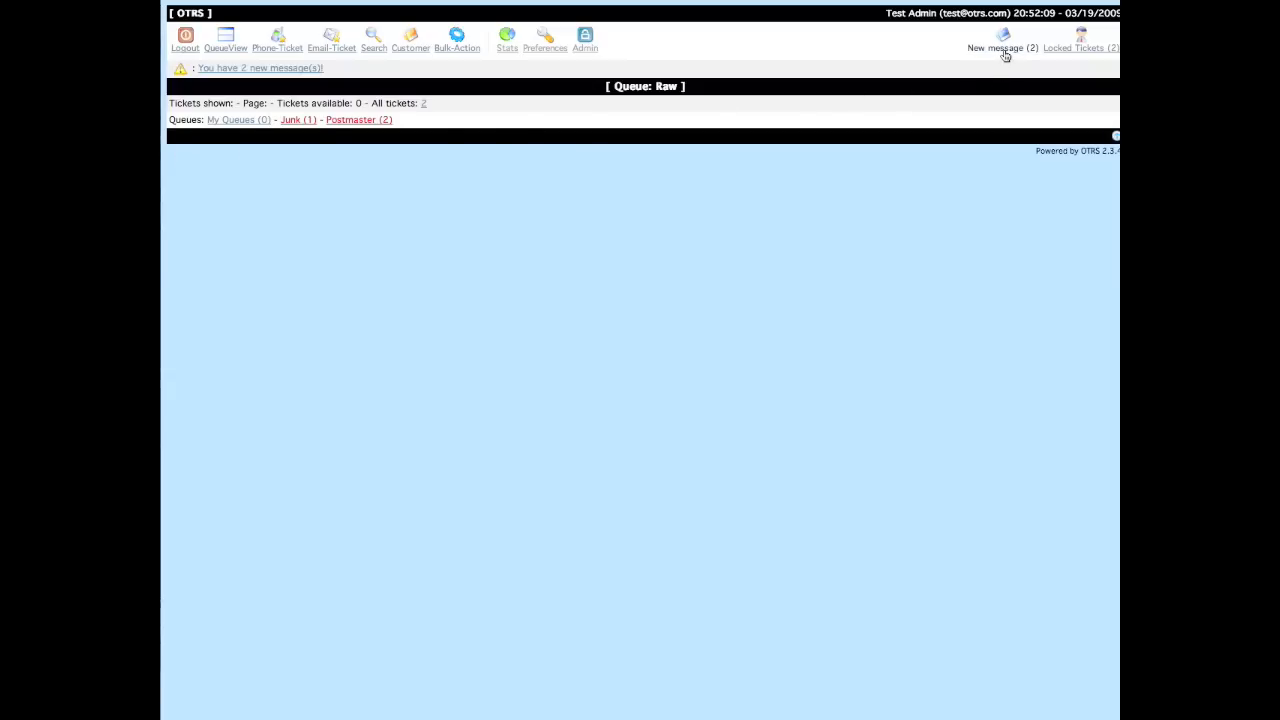
List both new messages, then go back to the My Queues overview.
click(1000, 48)
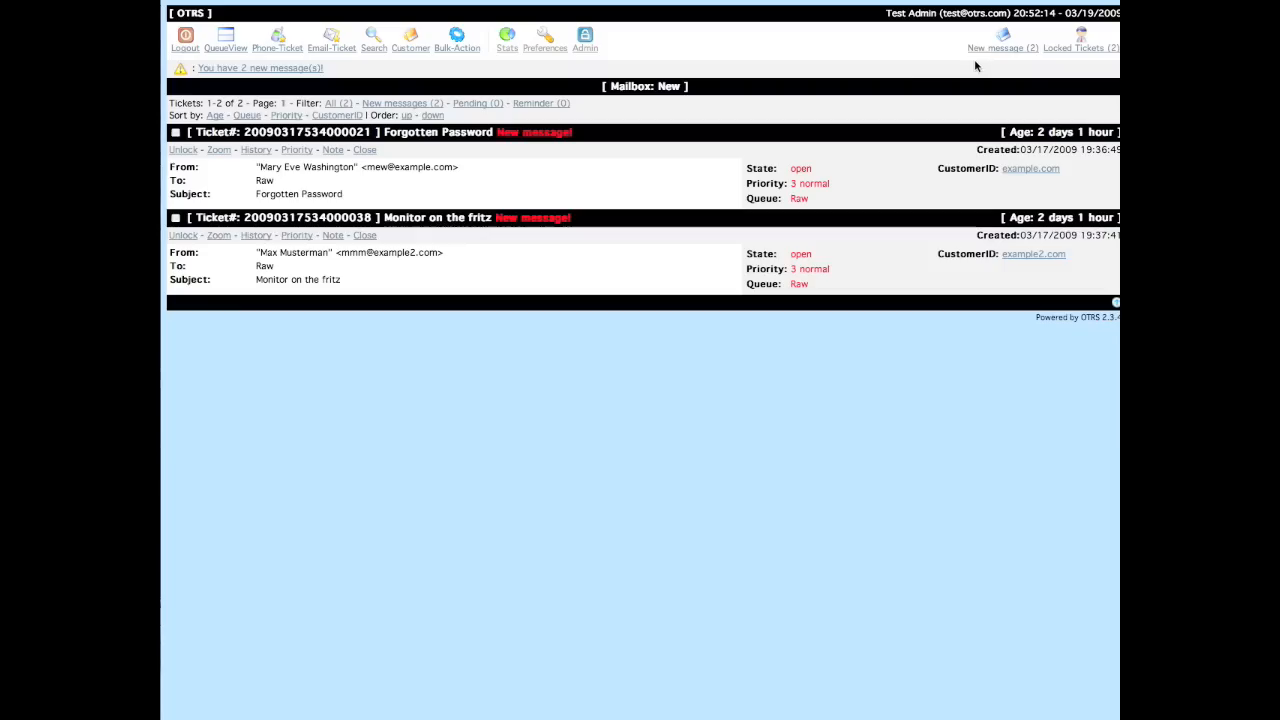
click(224, 40)
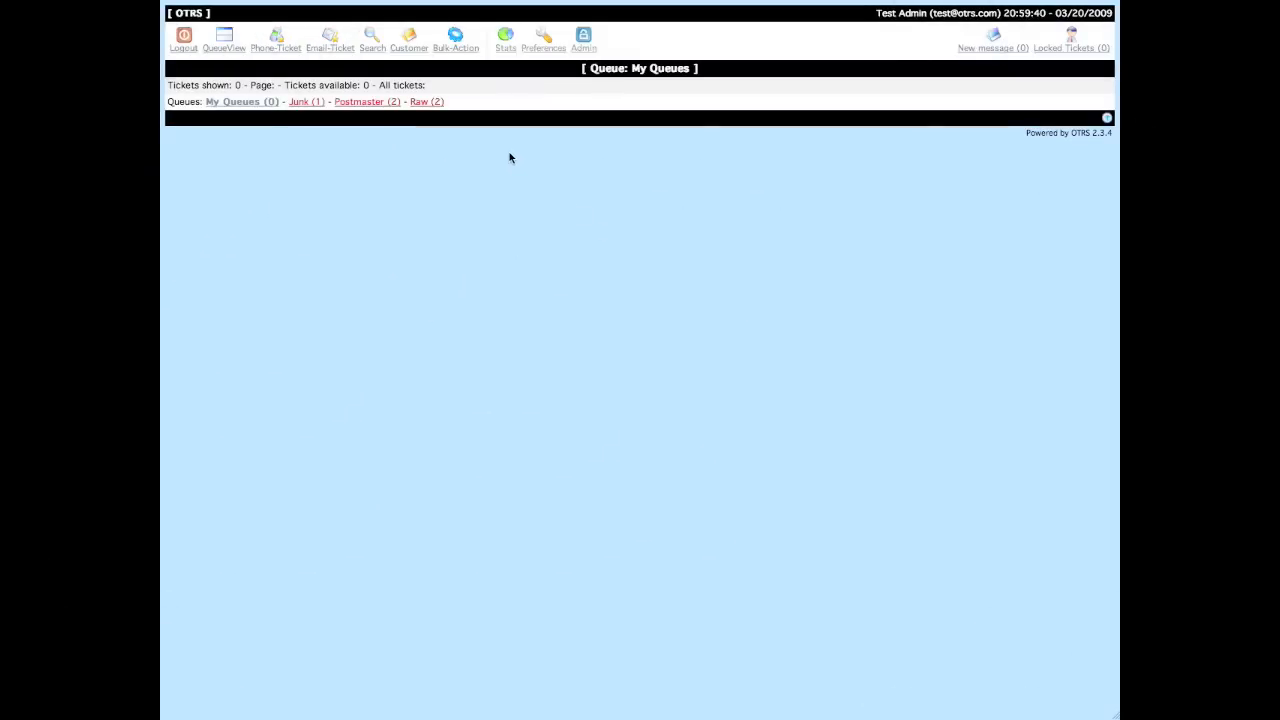
mouse_move(276, 48)
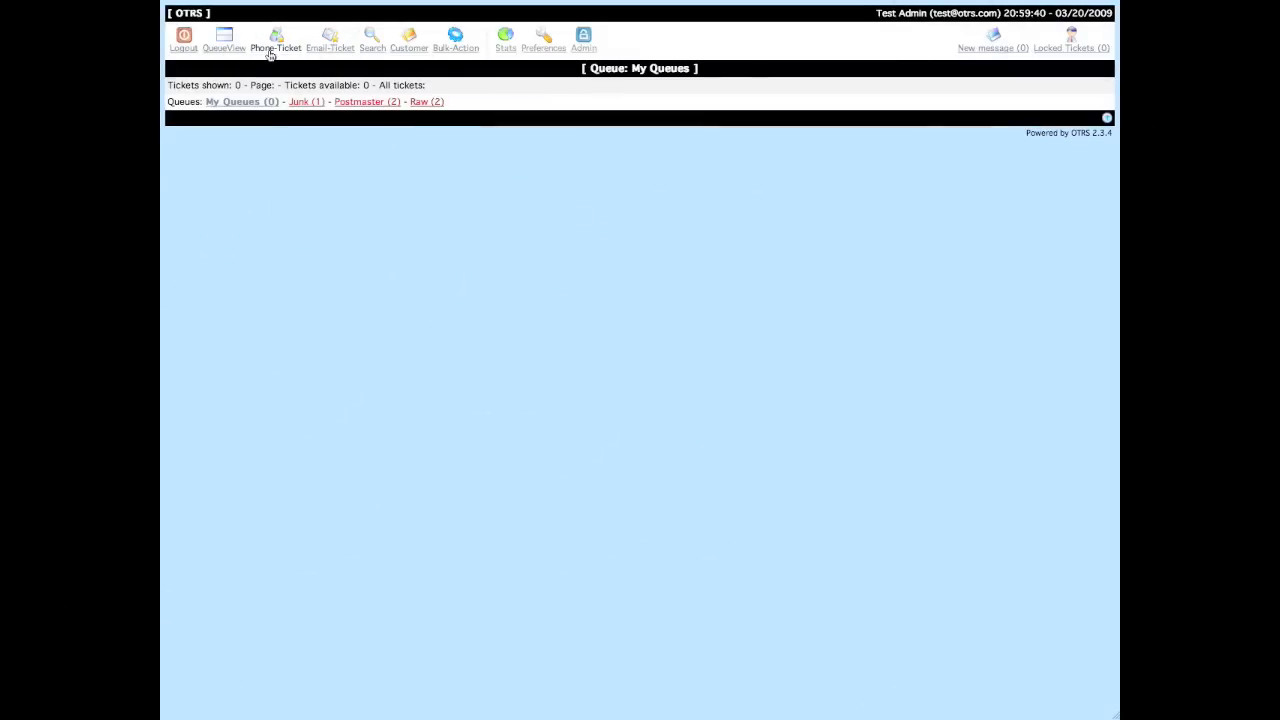
Start a Phone-Ticket, search customer 'max', take the matching customer and fill the form.
click(276, 40)
text(max)
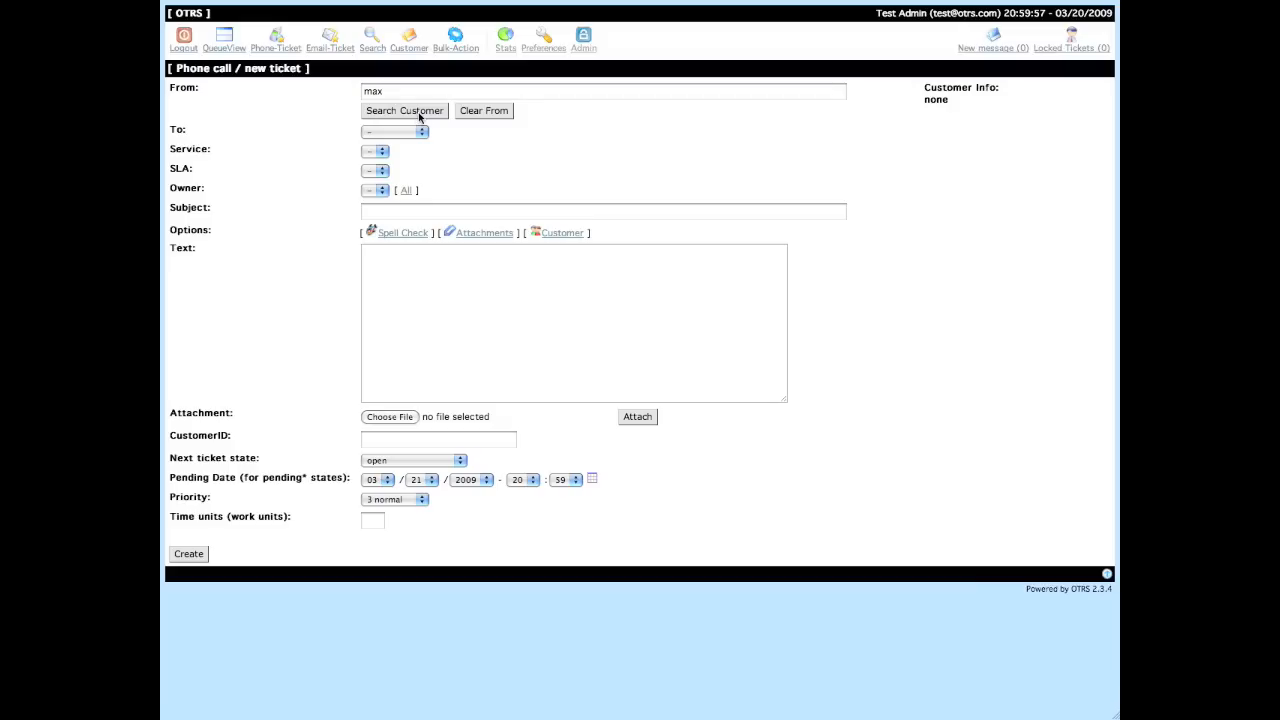
click(404, 110)
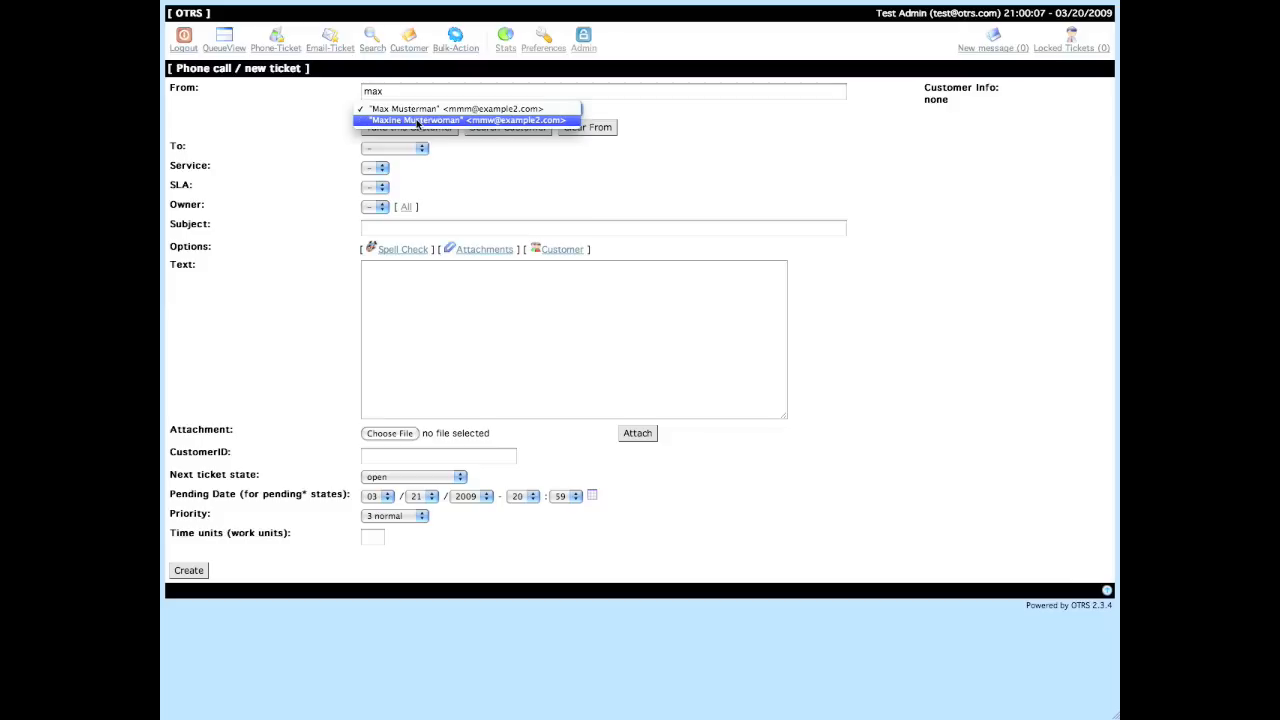
click(456, 108)
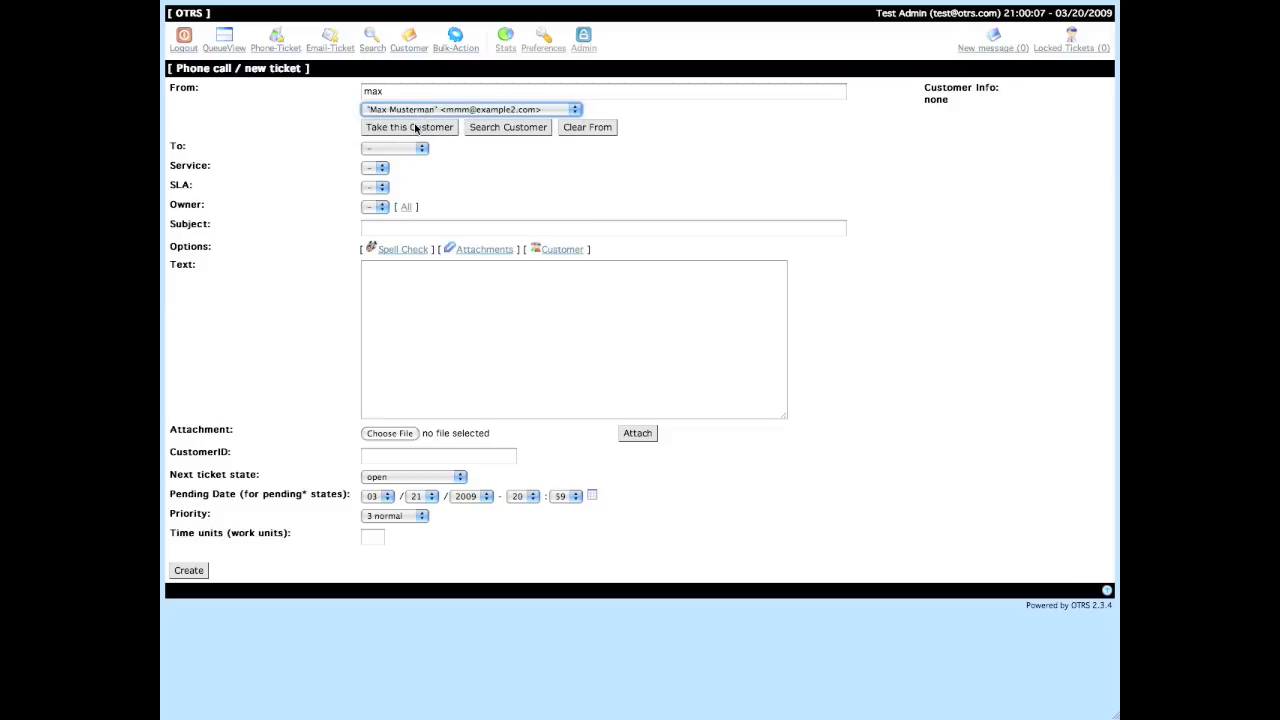
click(408, 128)
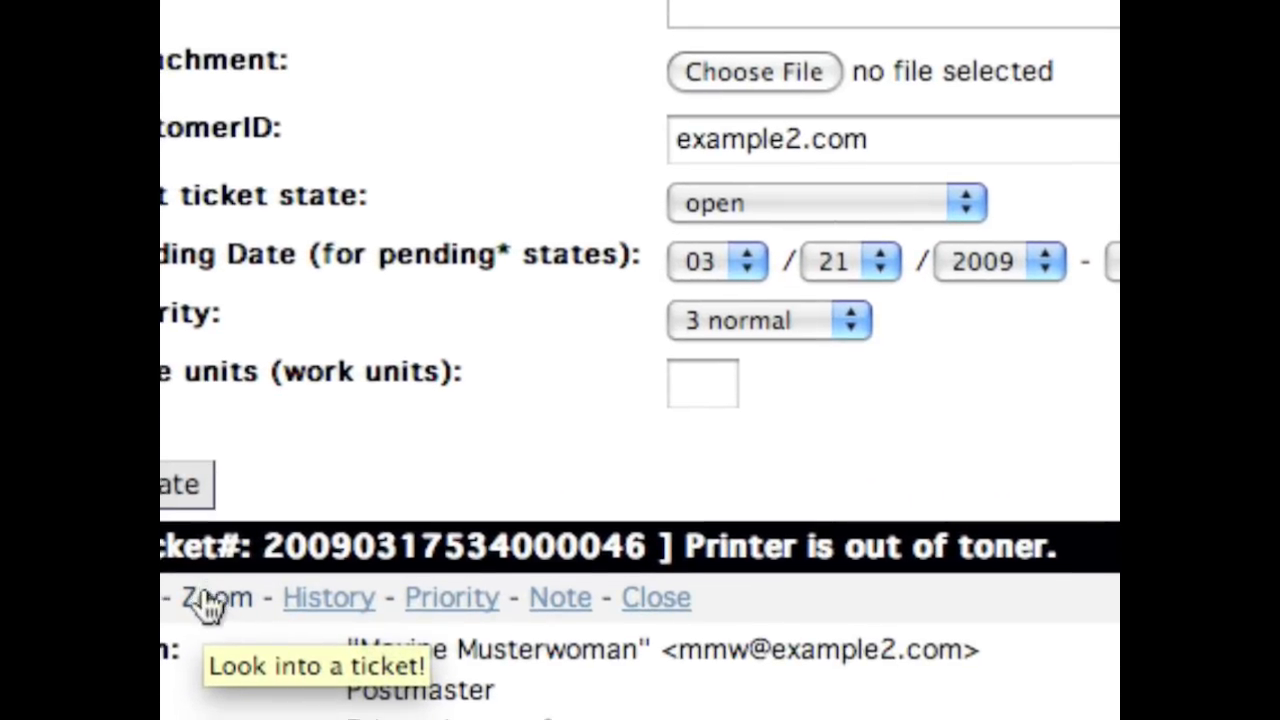
scroll(down, 3)
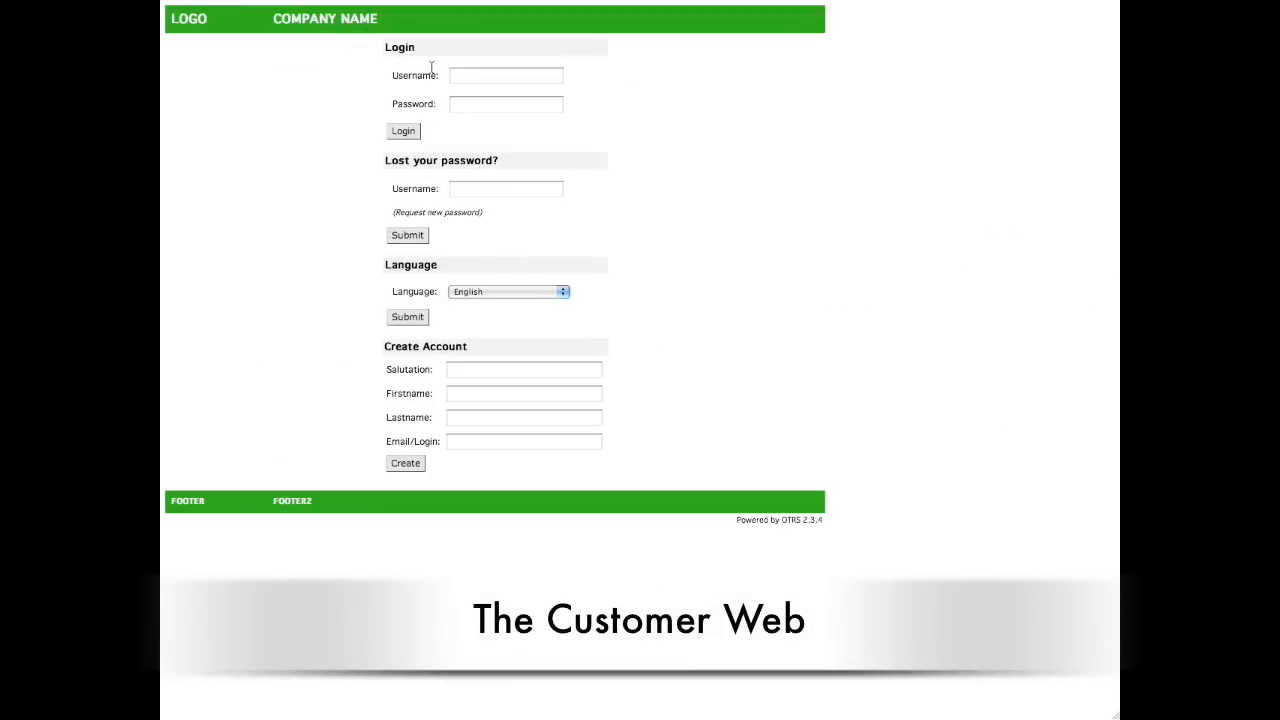
Log in to the customer portal as 'mmuster'.
click(506, 76)
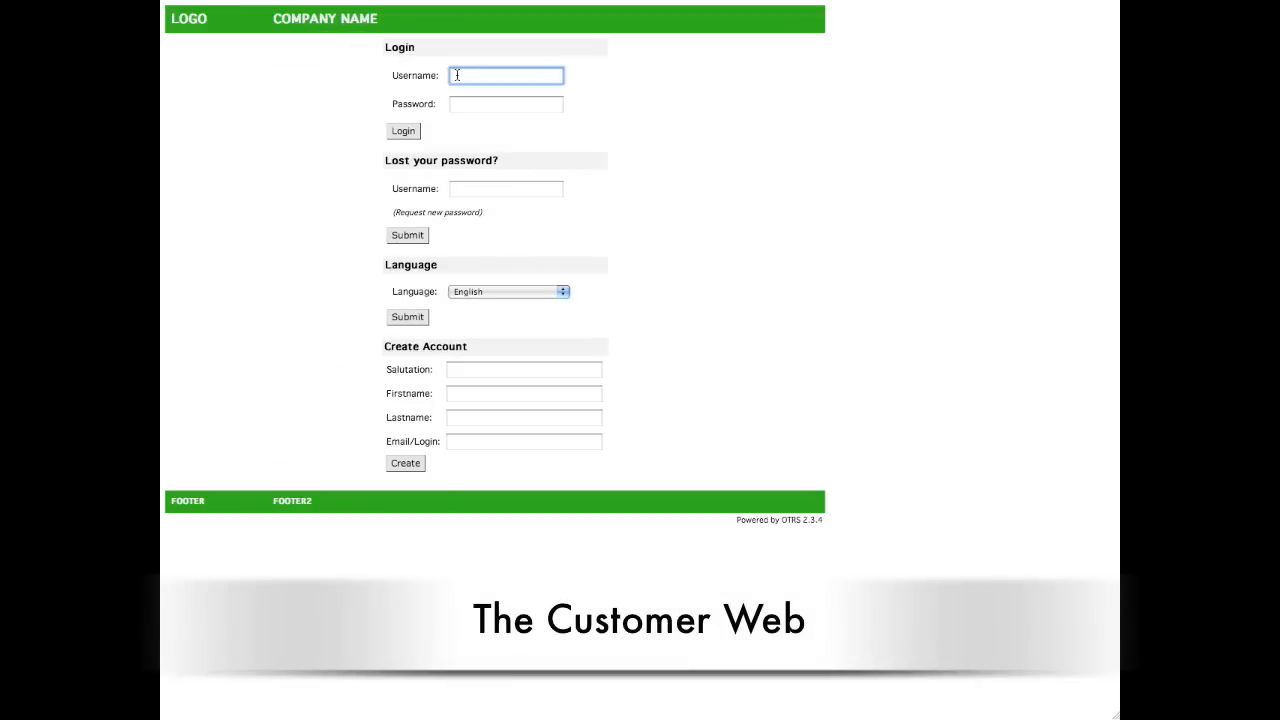
text(mmusterman)
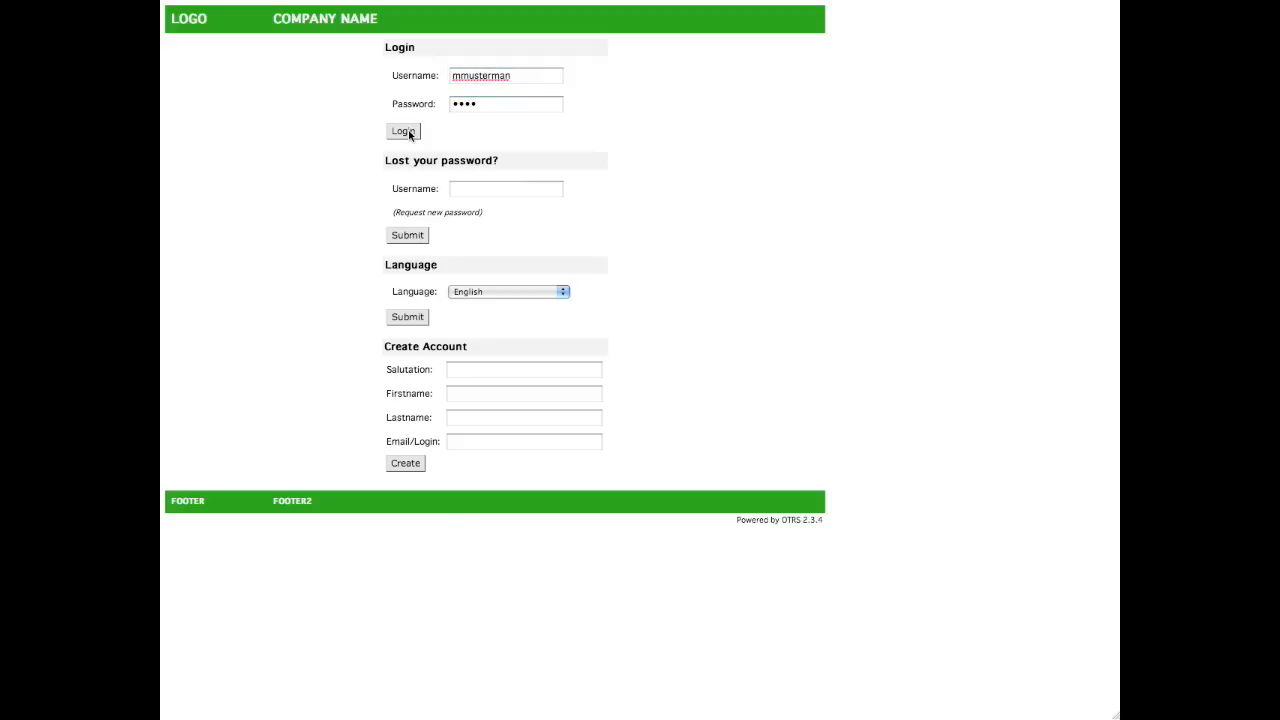
click(402, 132)
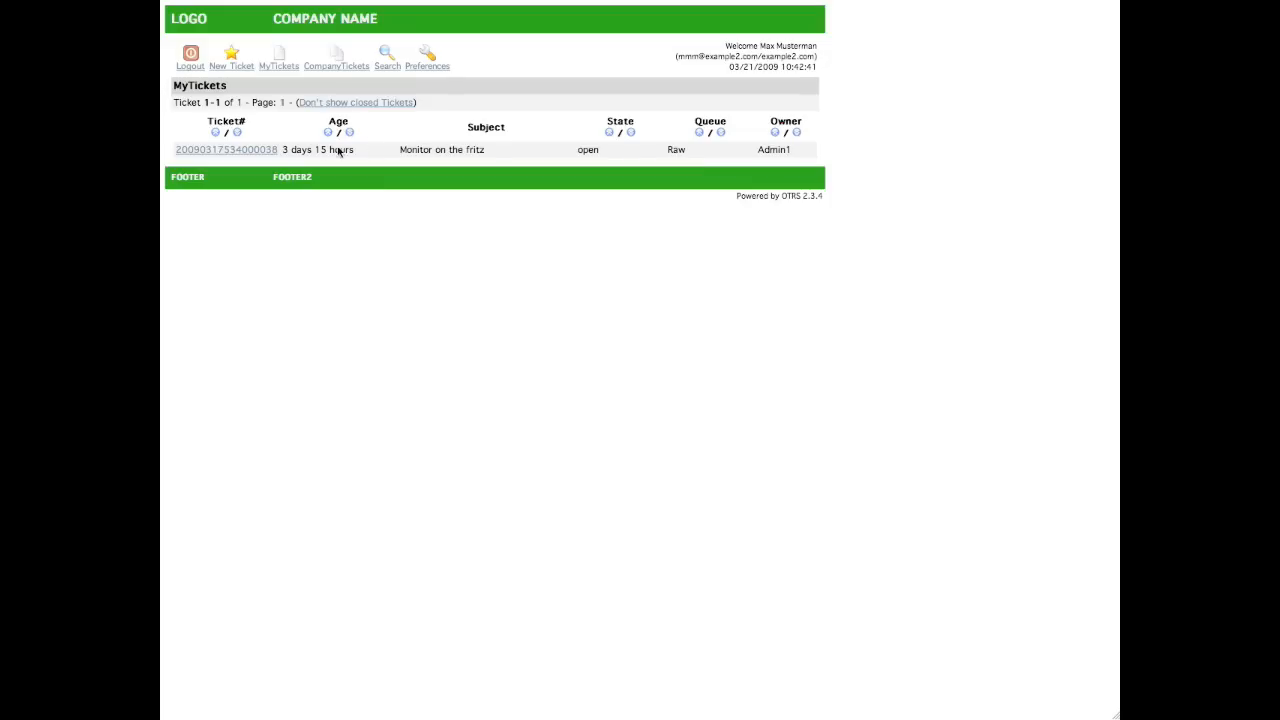
Reply to Monitor on the fritz with subject 'I found it' and text 'it was at the plug'.
click(226, 148)
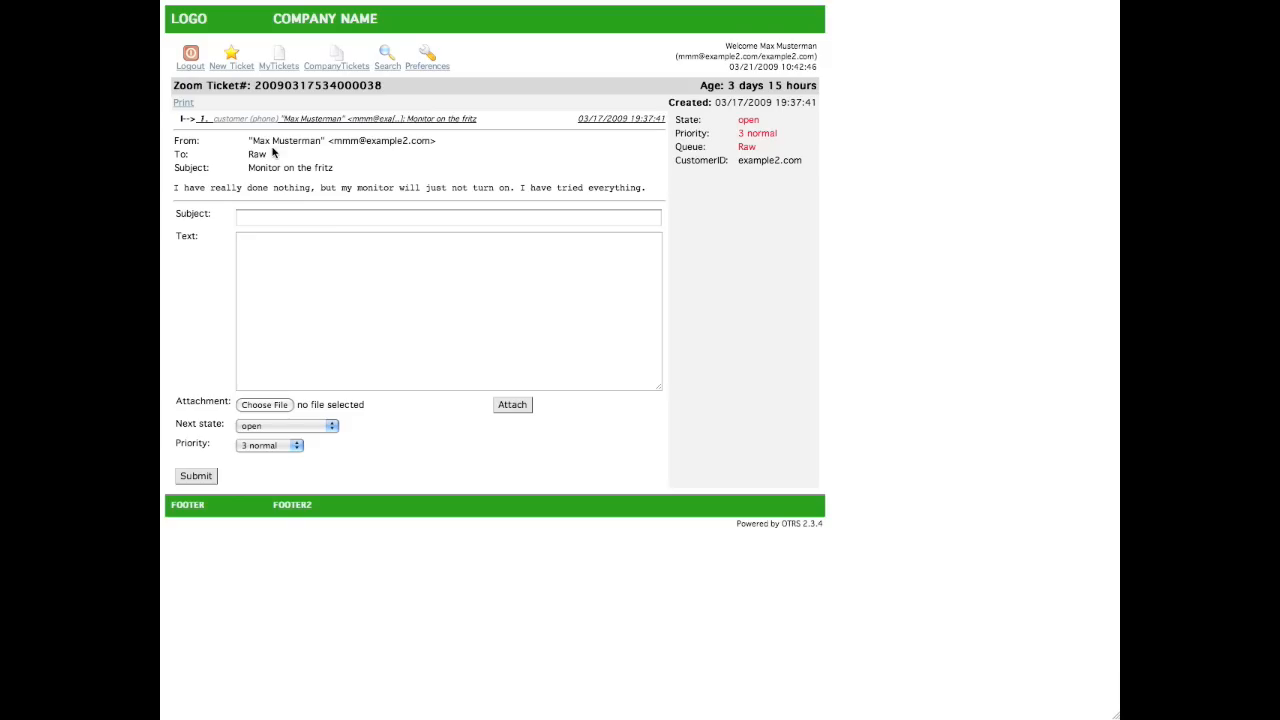
mouse_move(396, 144)
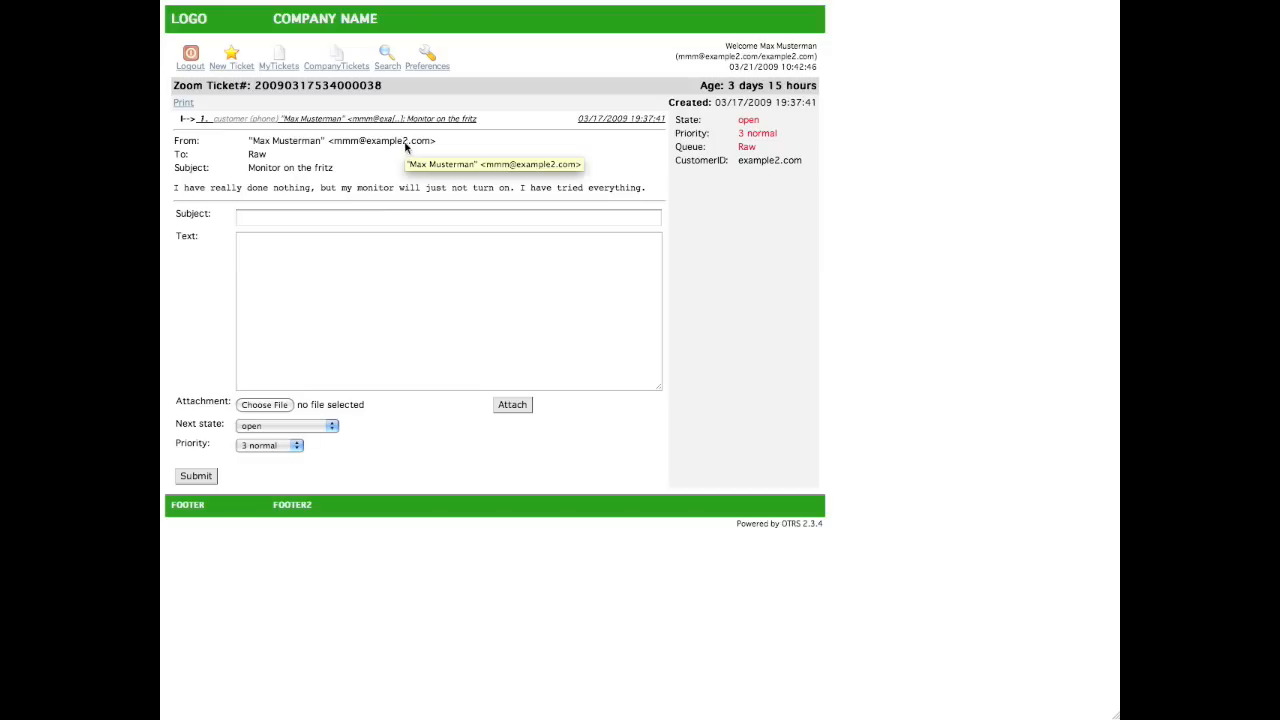
click(448, 214)
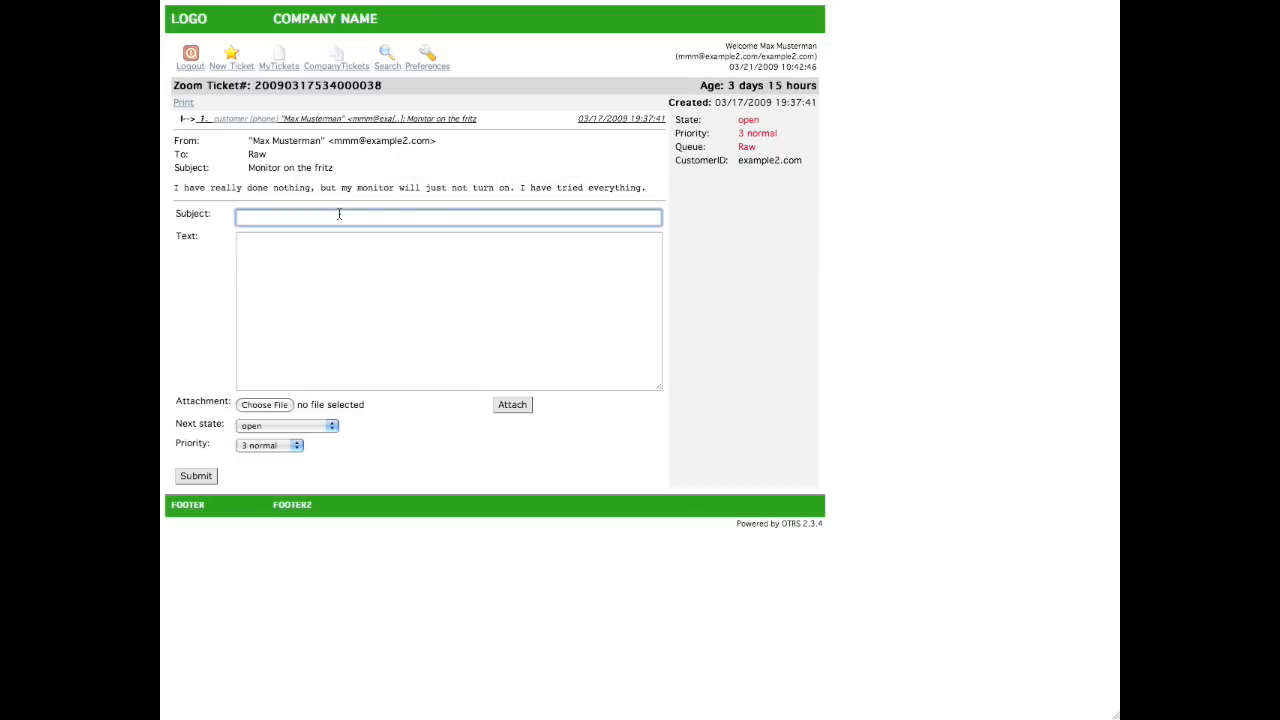
text(I found it)
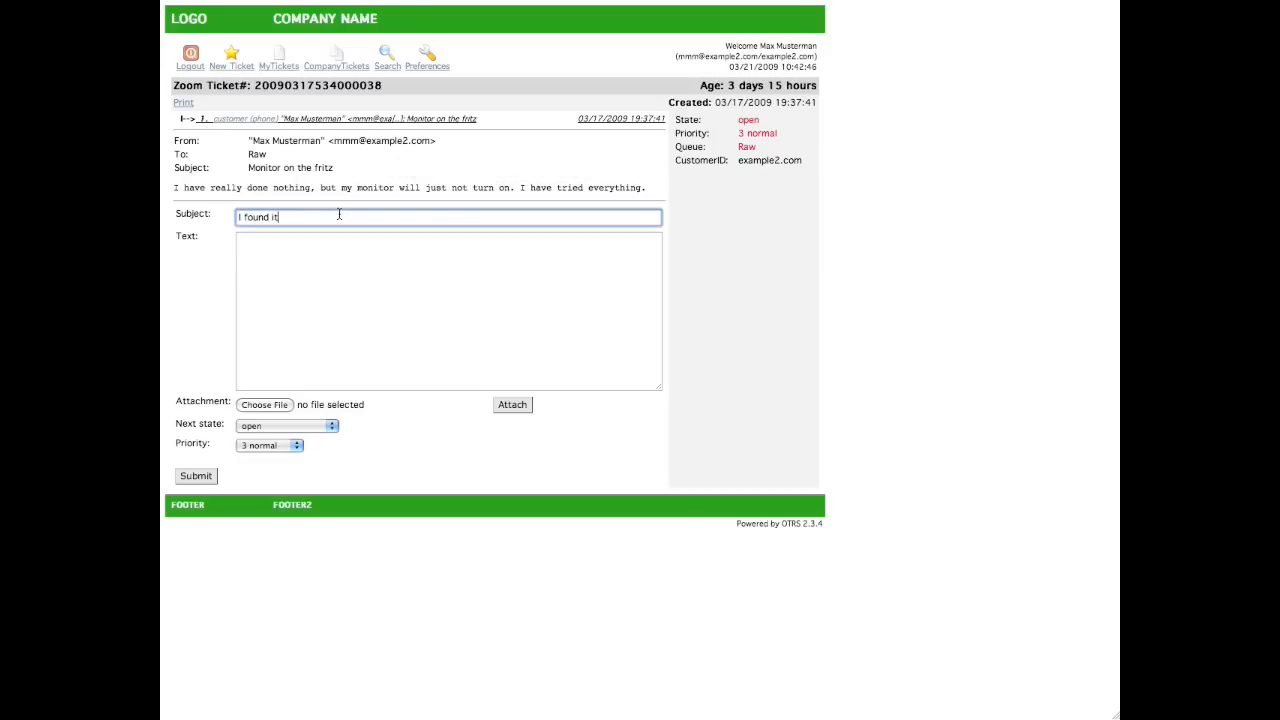
text(it was at)
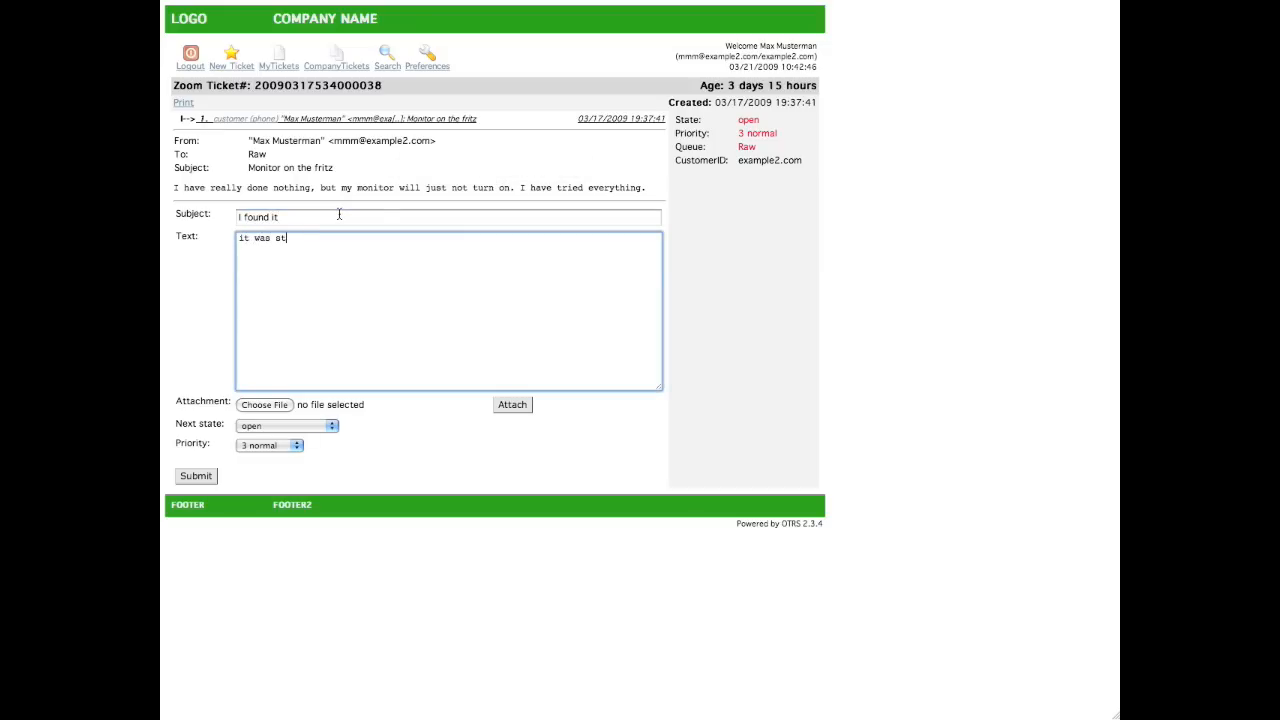
text(the)
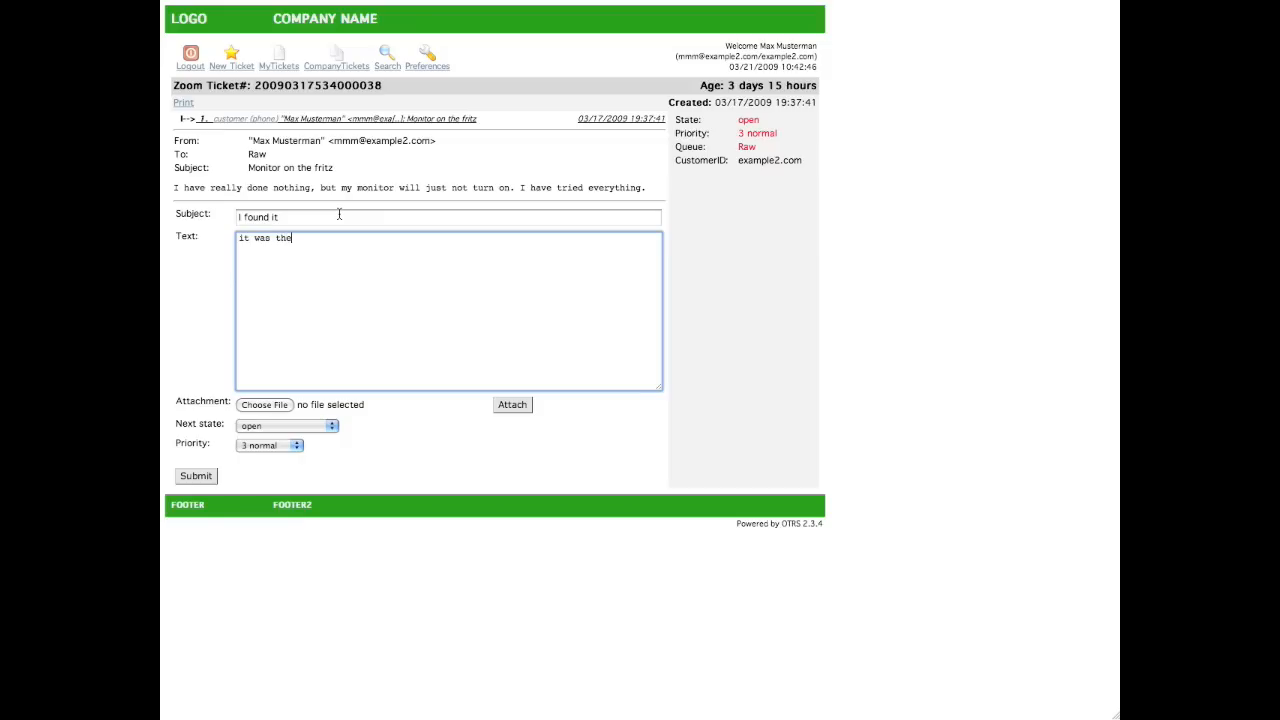
text(plug)
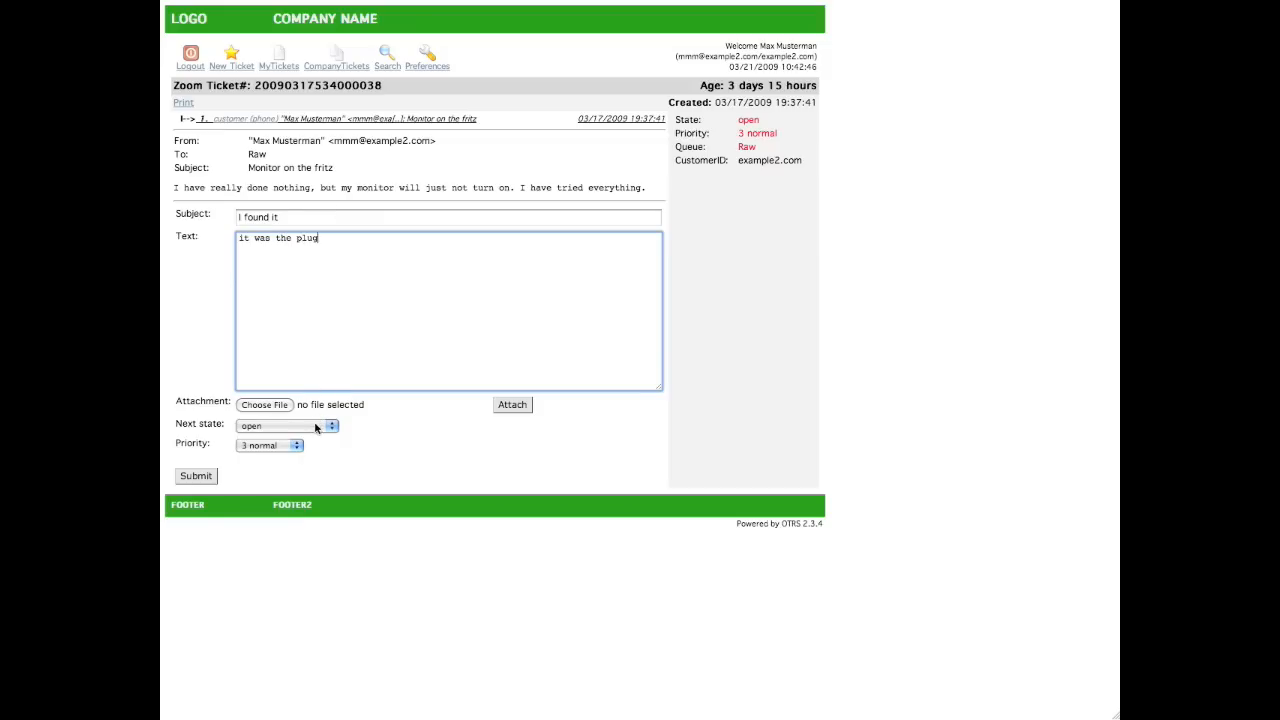
Set the next state to closed successful and submit the reply.
click(284, 424)
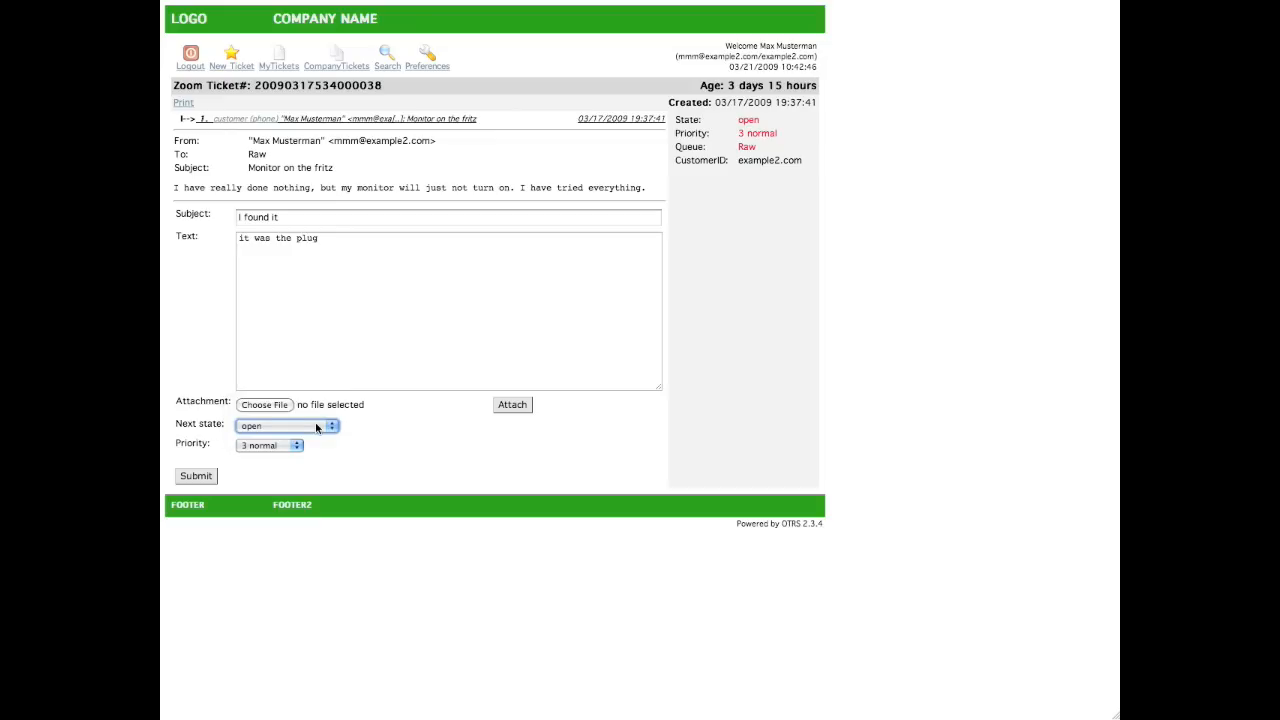
click(288, 424)
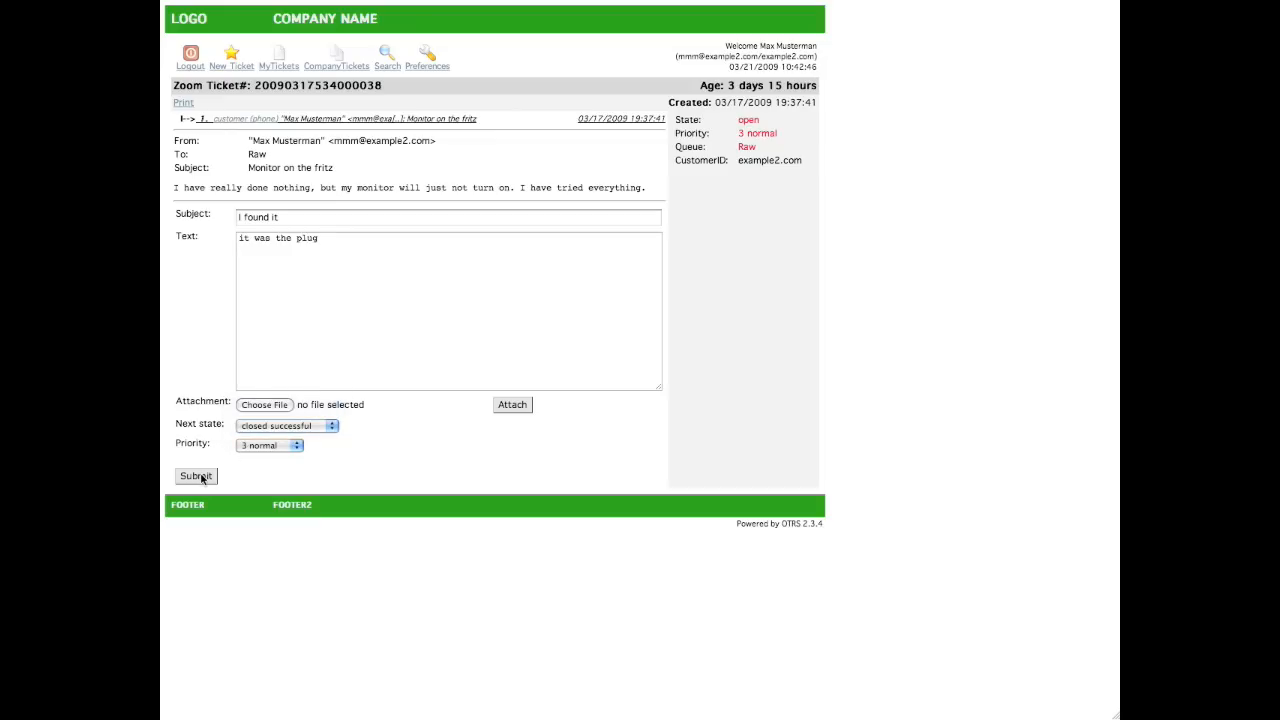
click(196, 476)
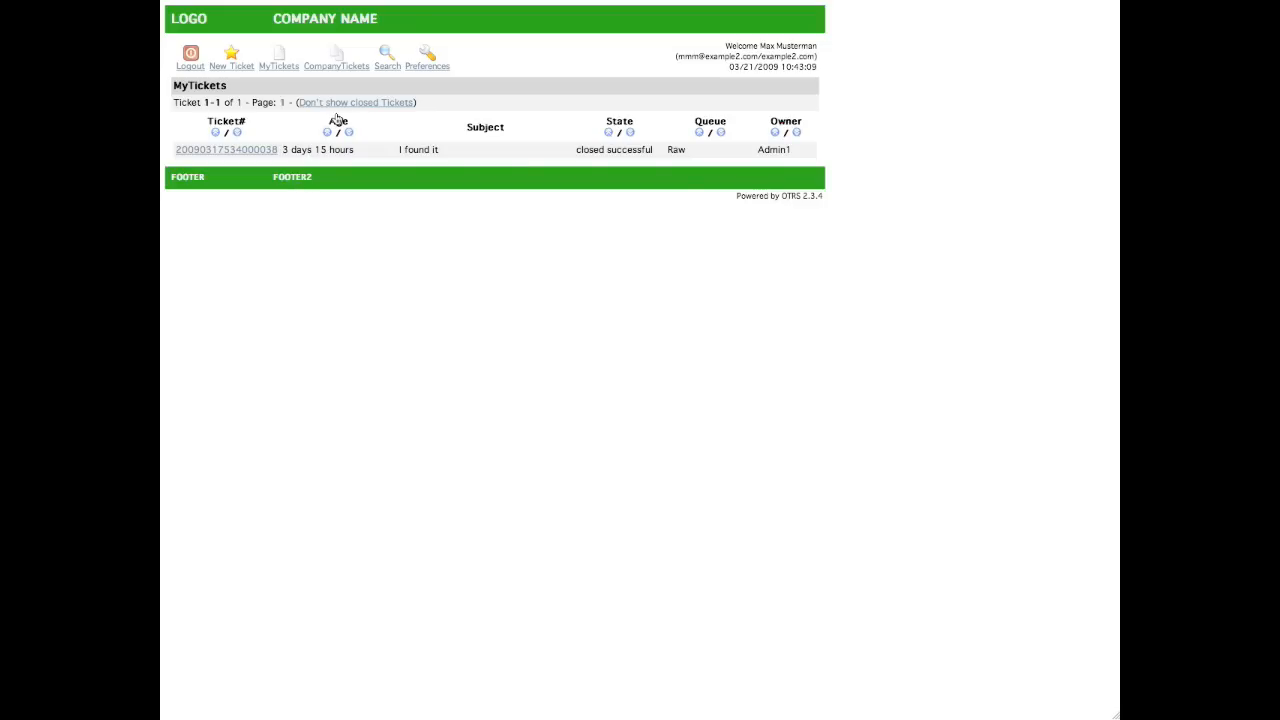
click(356, 102)
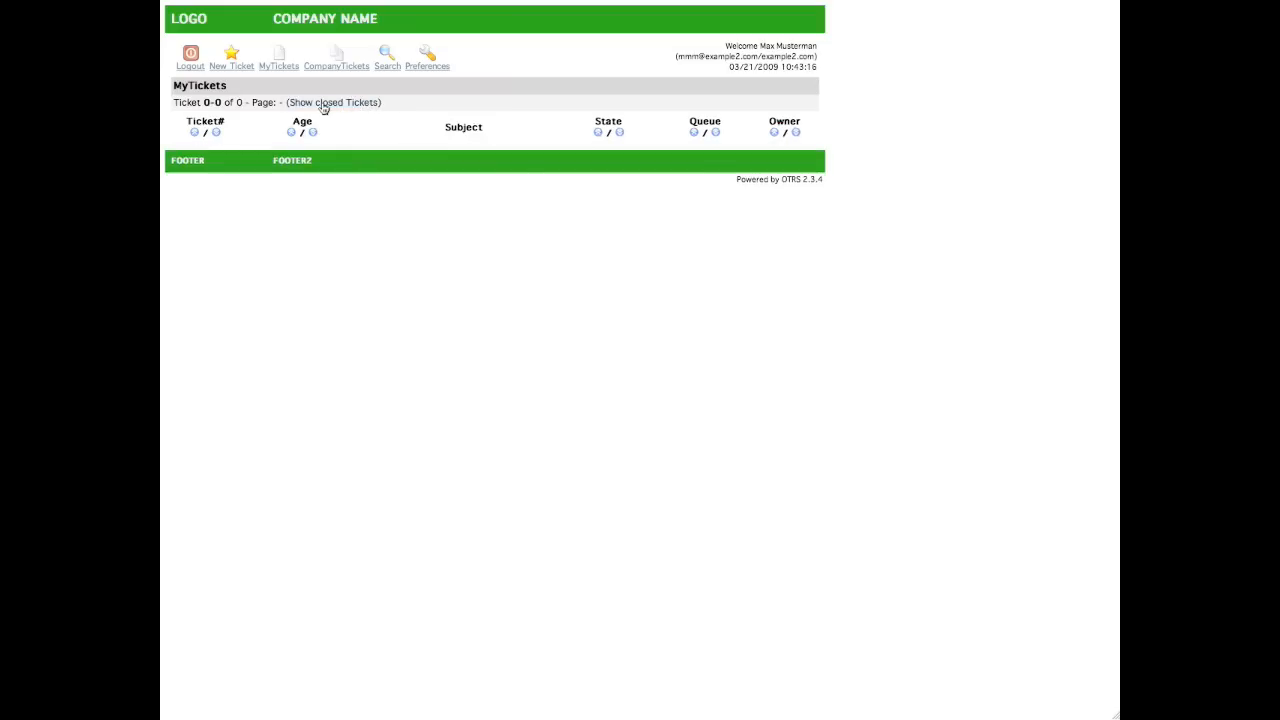
click(336, 66)
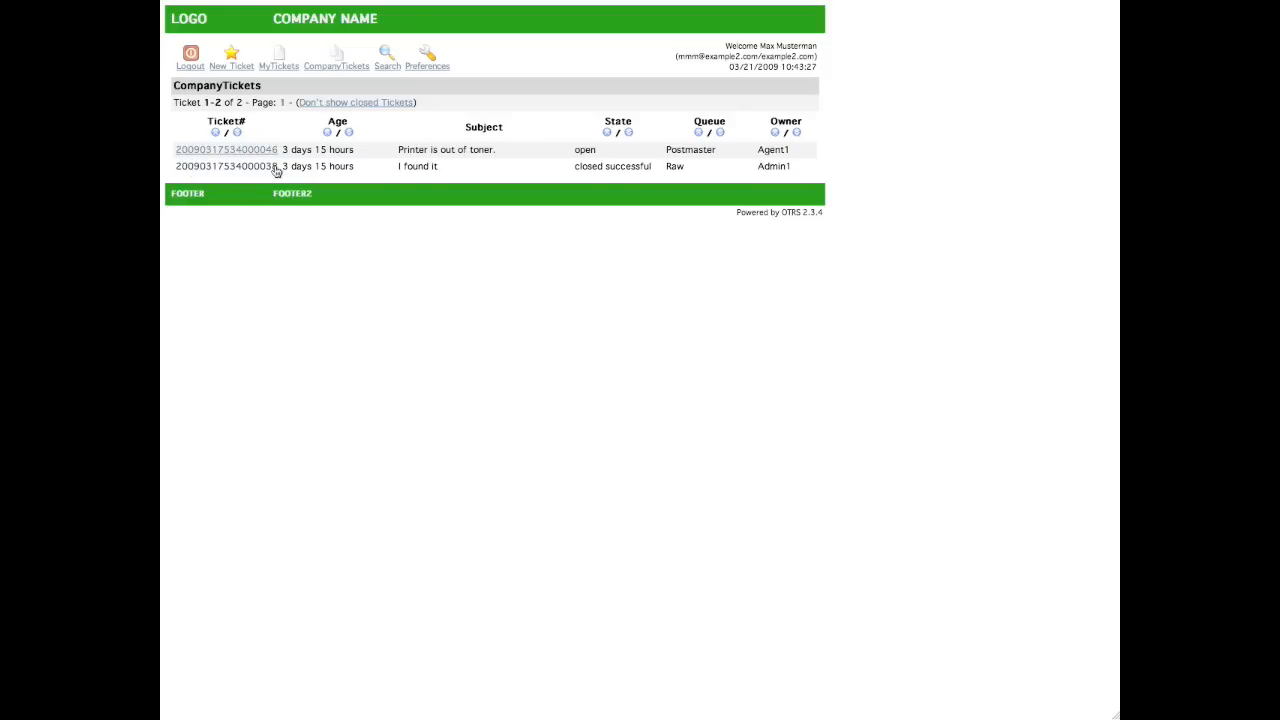
mouse_move(228, 148)
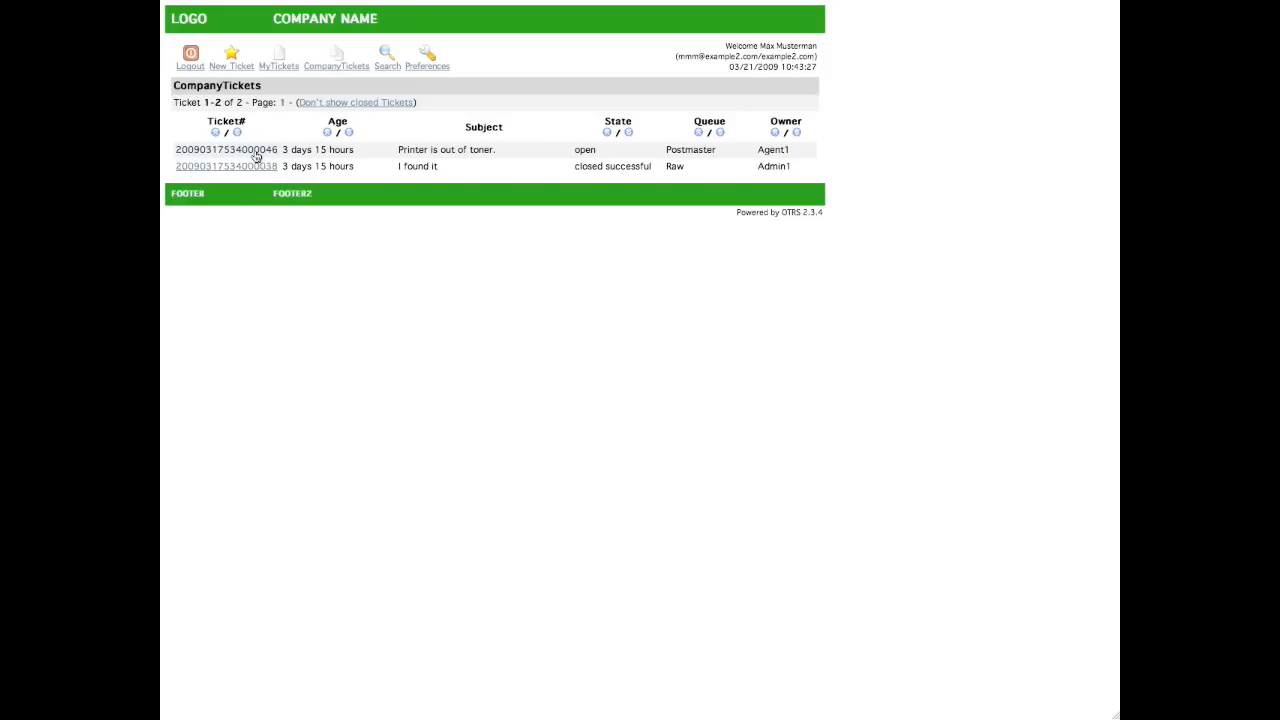
click(226, 148)
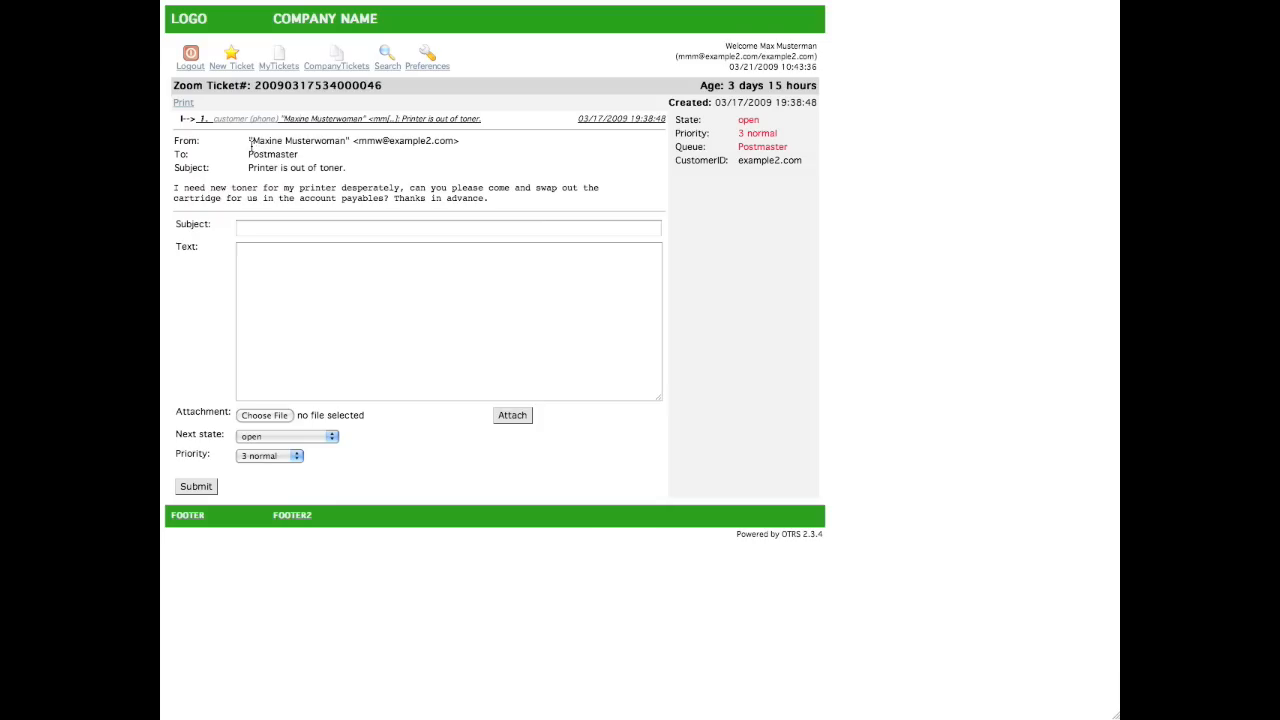
double_click(296, 140)
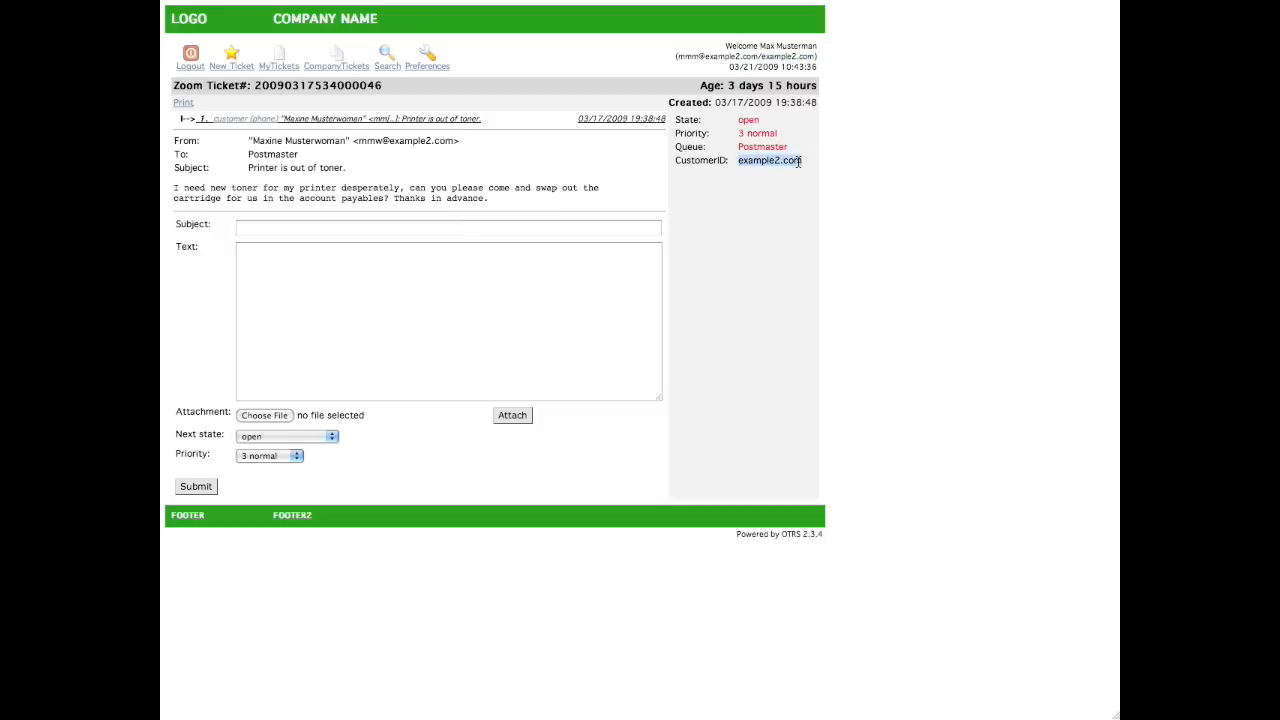
mouse_move(770, 160)
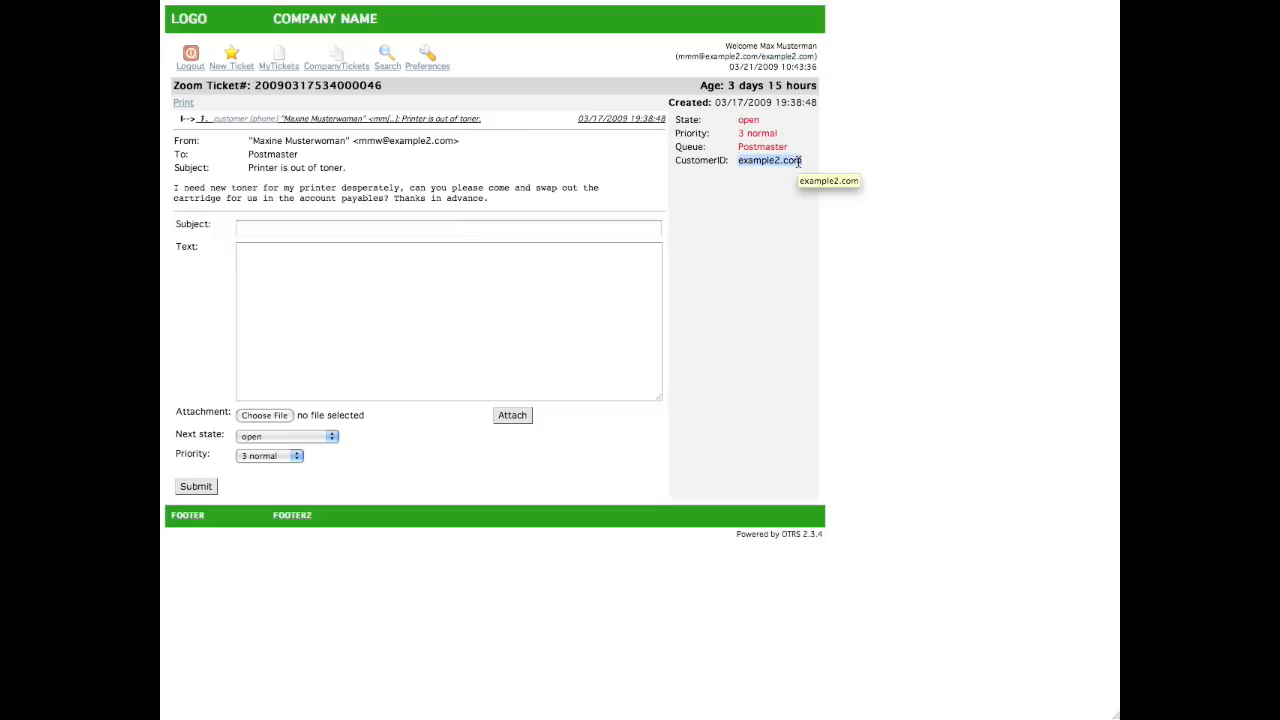
click(280, 56)
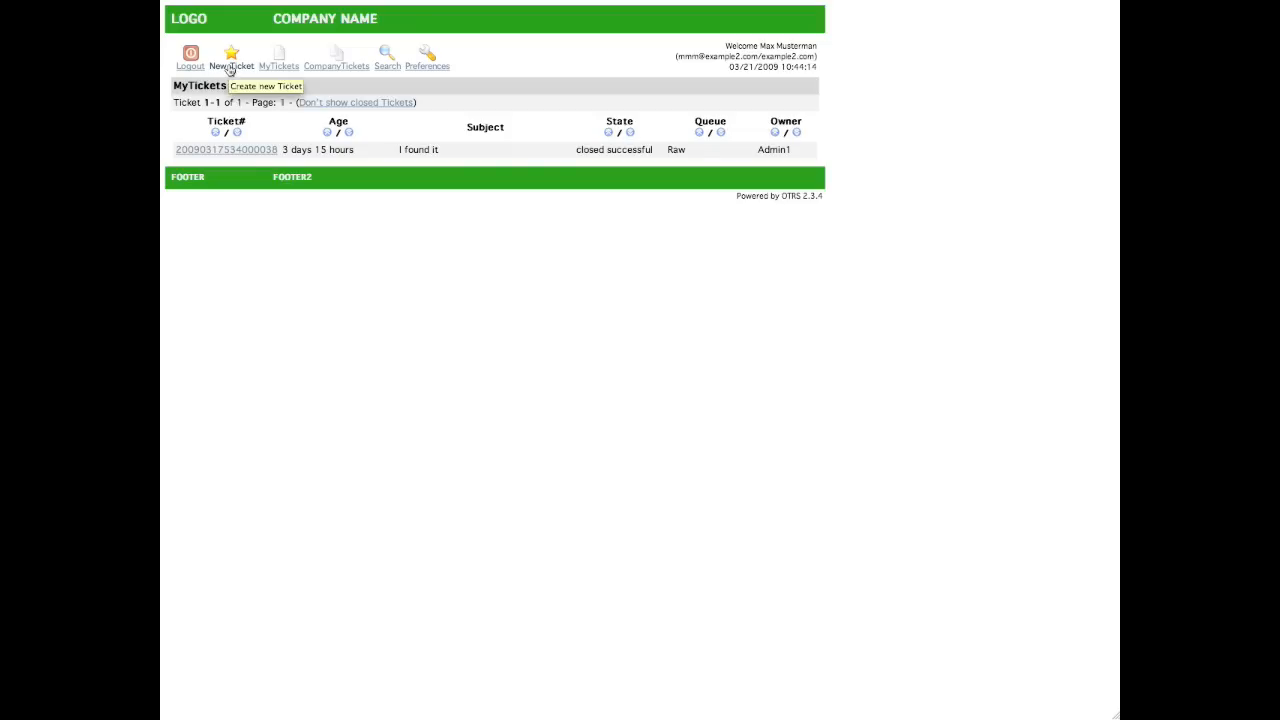
Create a new ticket to Postmaster with subject 'I have no login possibility.'.
click(232, 58)
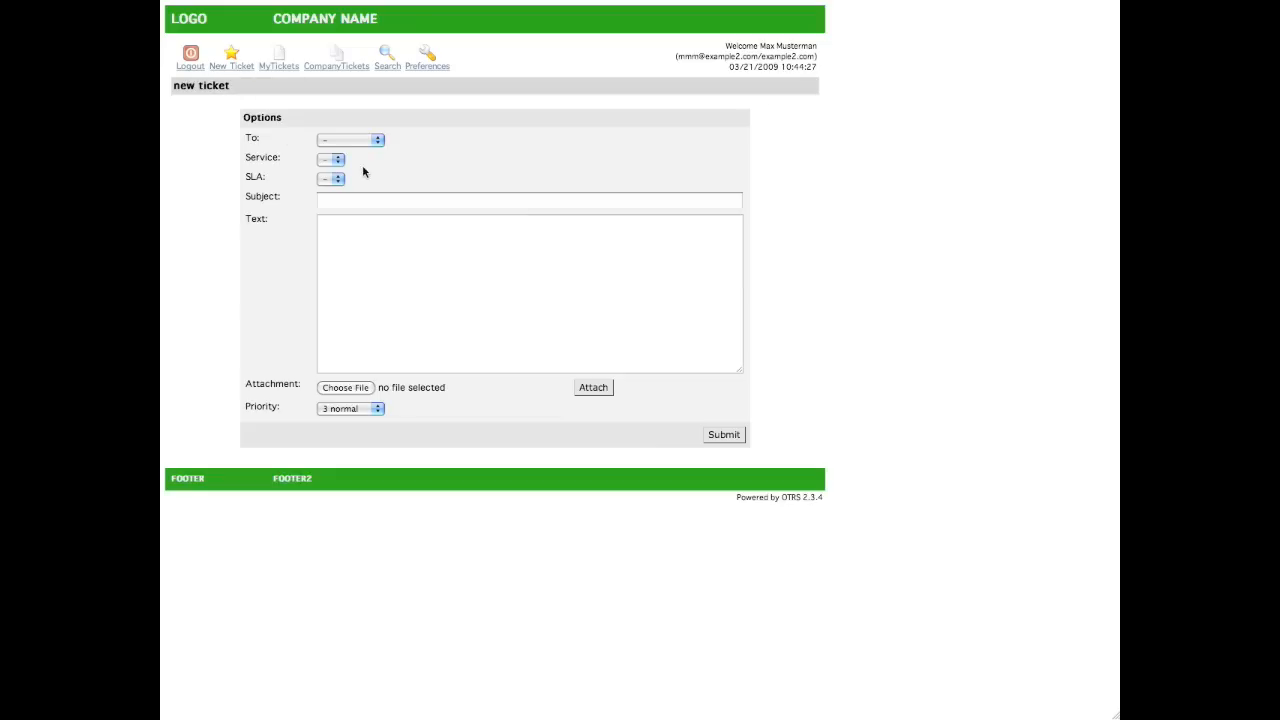
click(350, 140)
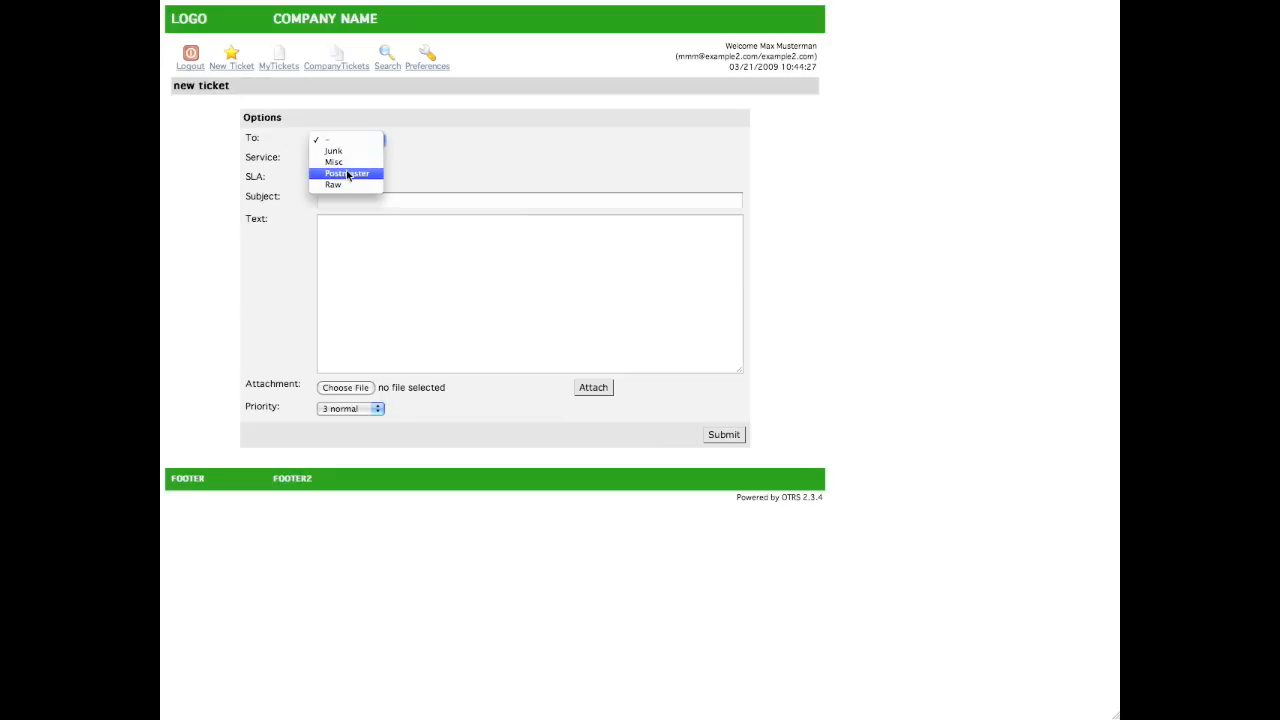
click(348, 172)
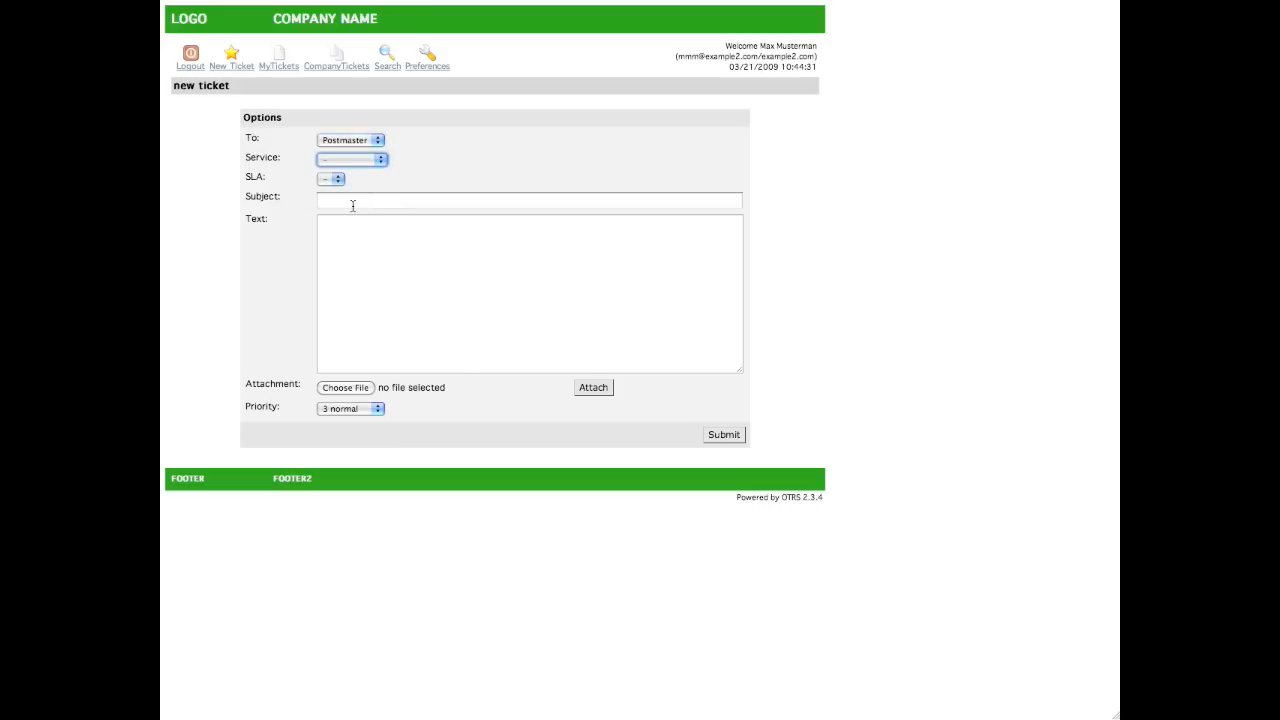
click(528, 200)
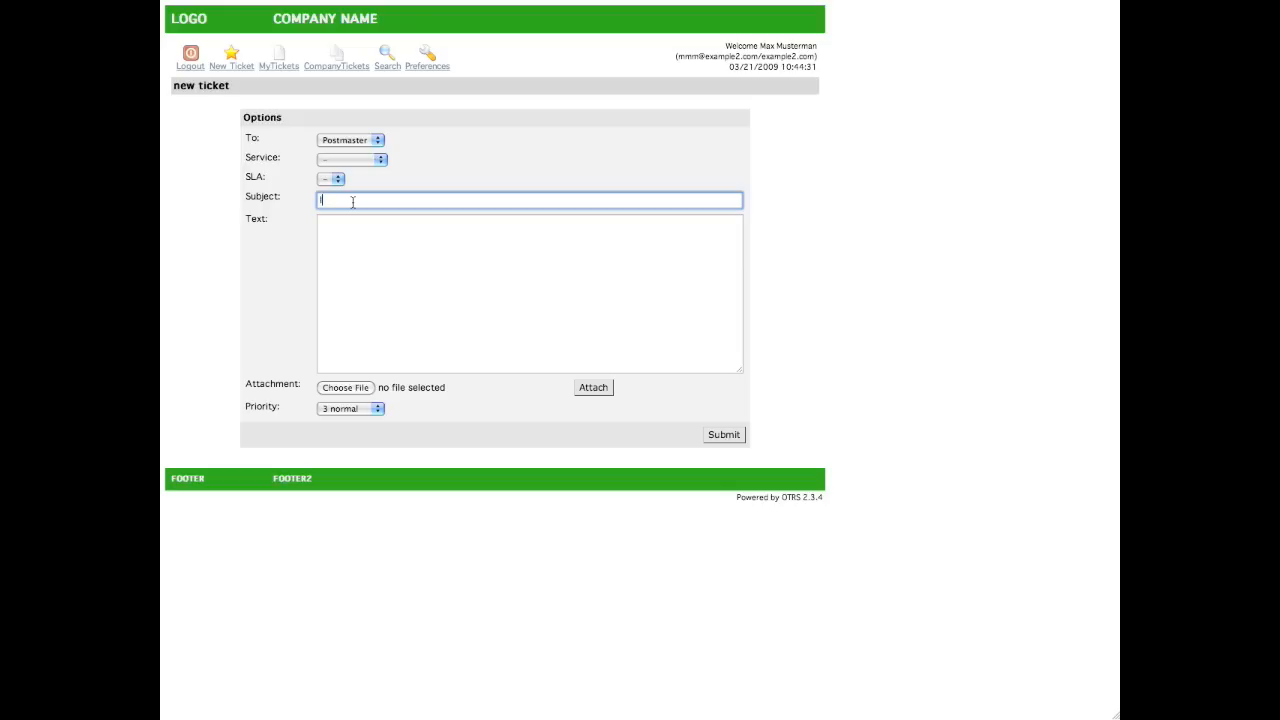
text(I have no)
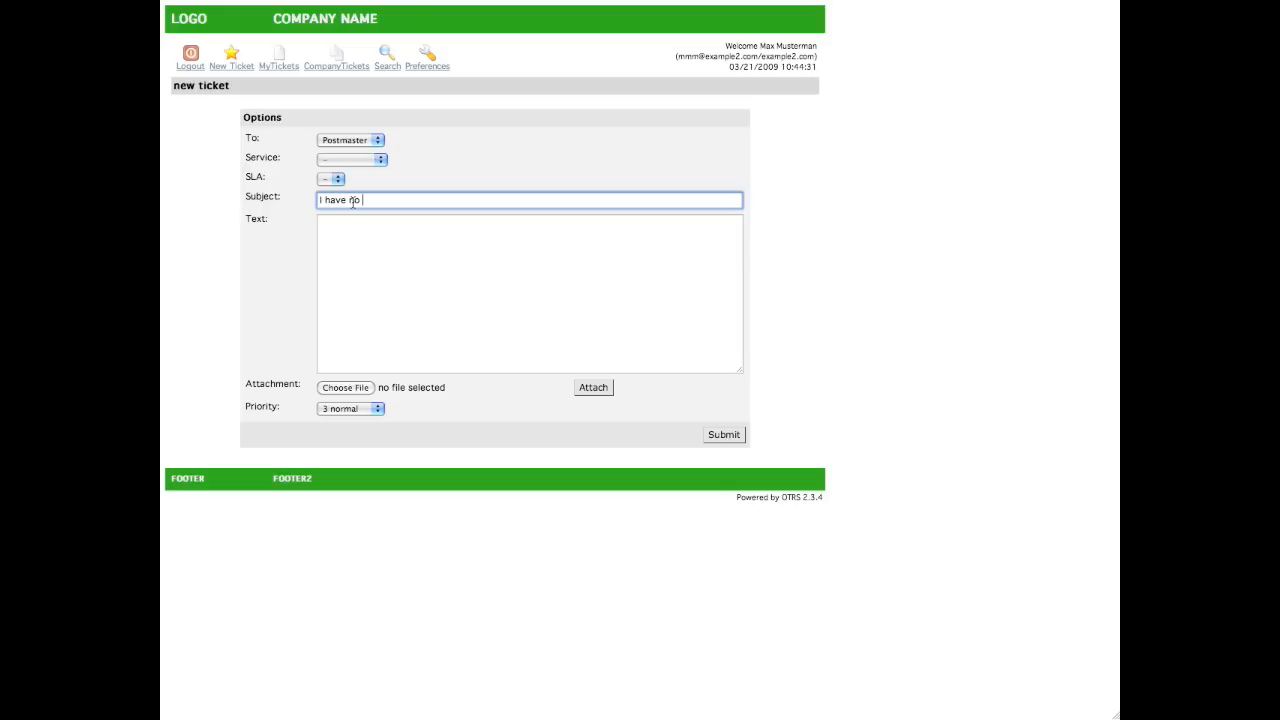
text(login pos)
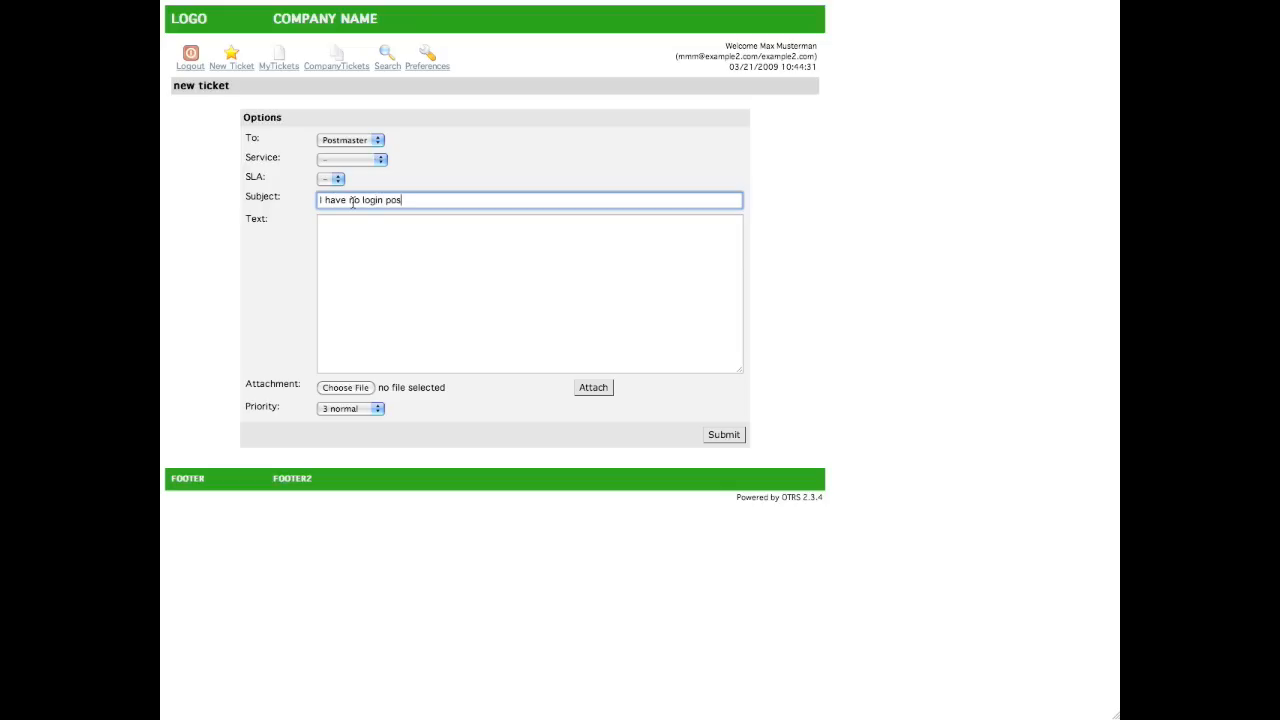
text(sibility.)
click(530, 292)
text(I have f)
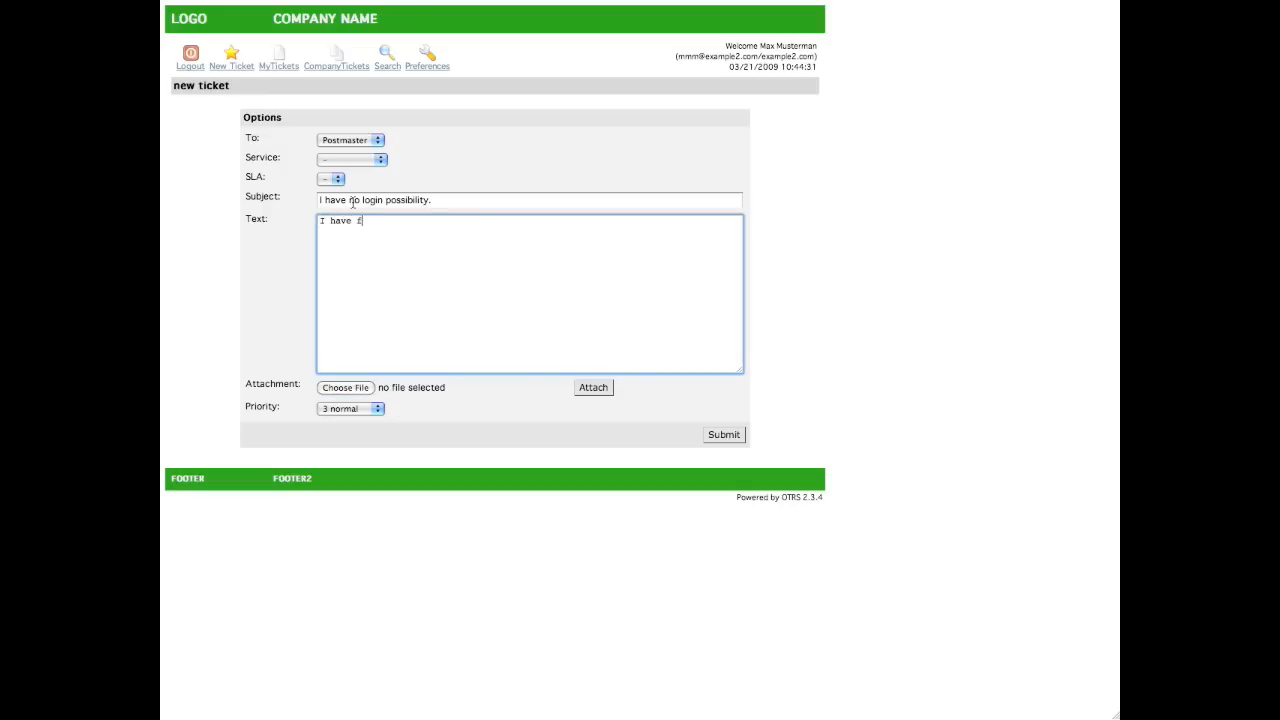
Write the body: forgotten my password, 'Please reset it for me'.
text(orgot)
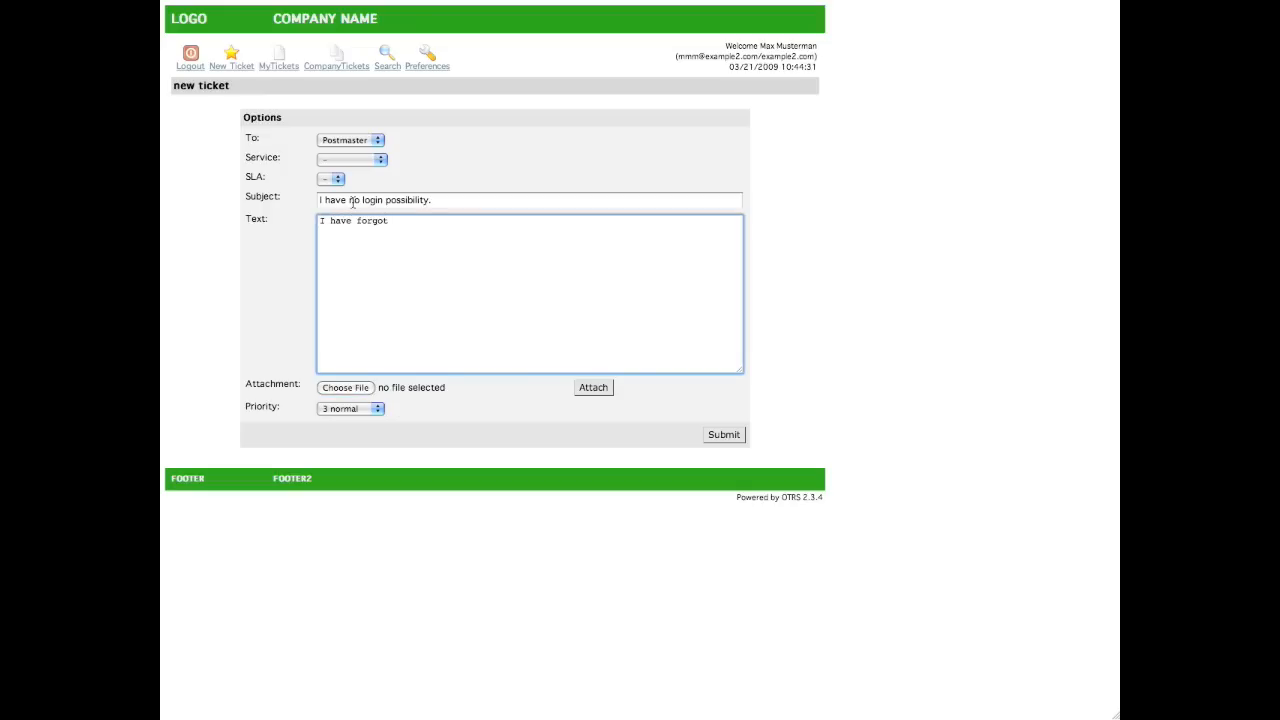
text(ten)
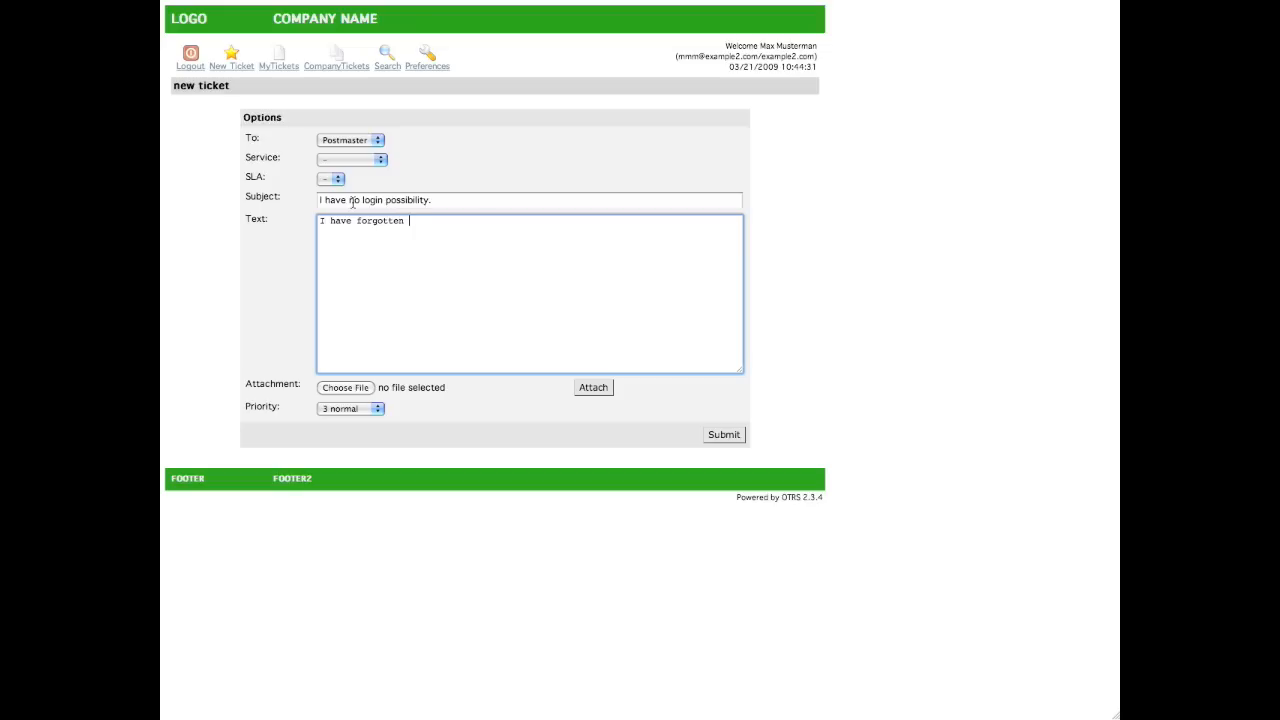
text(my passw)
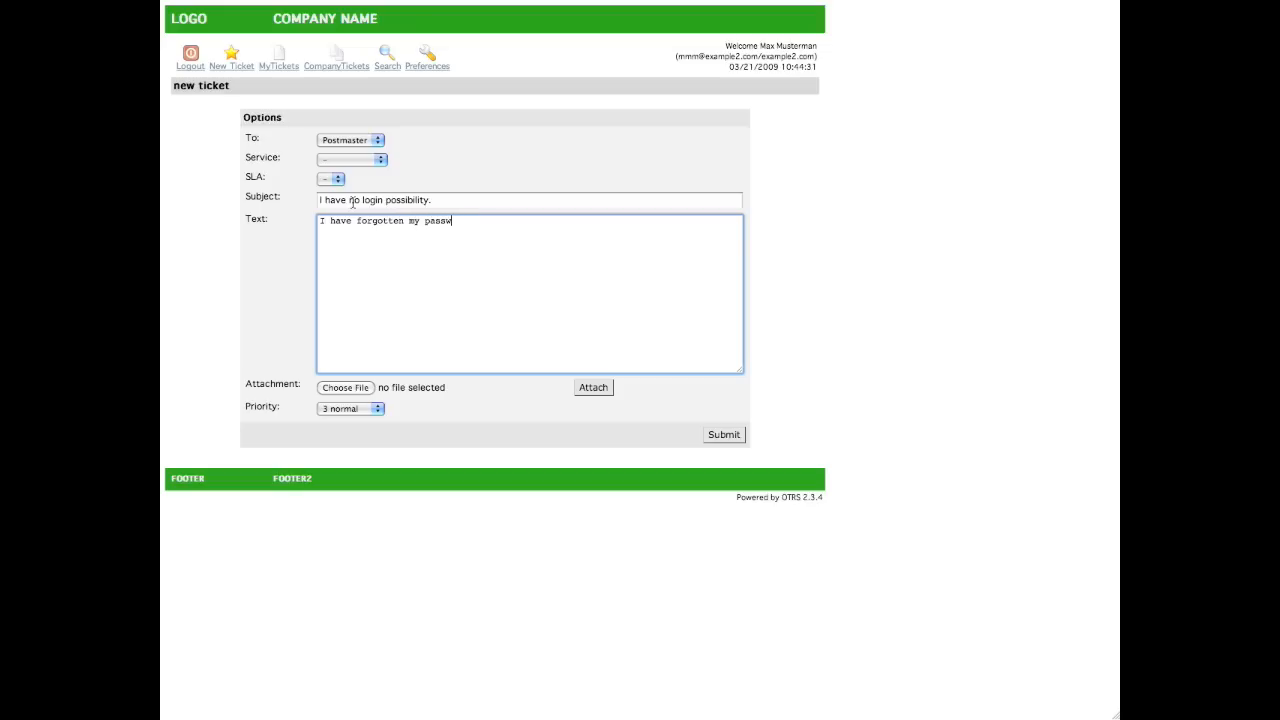
text(ord. Plea)
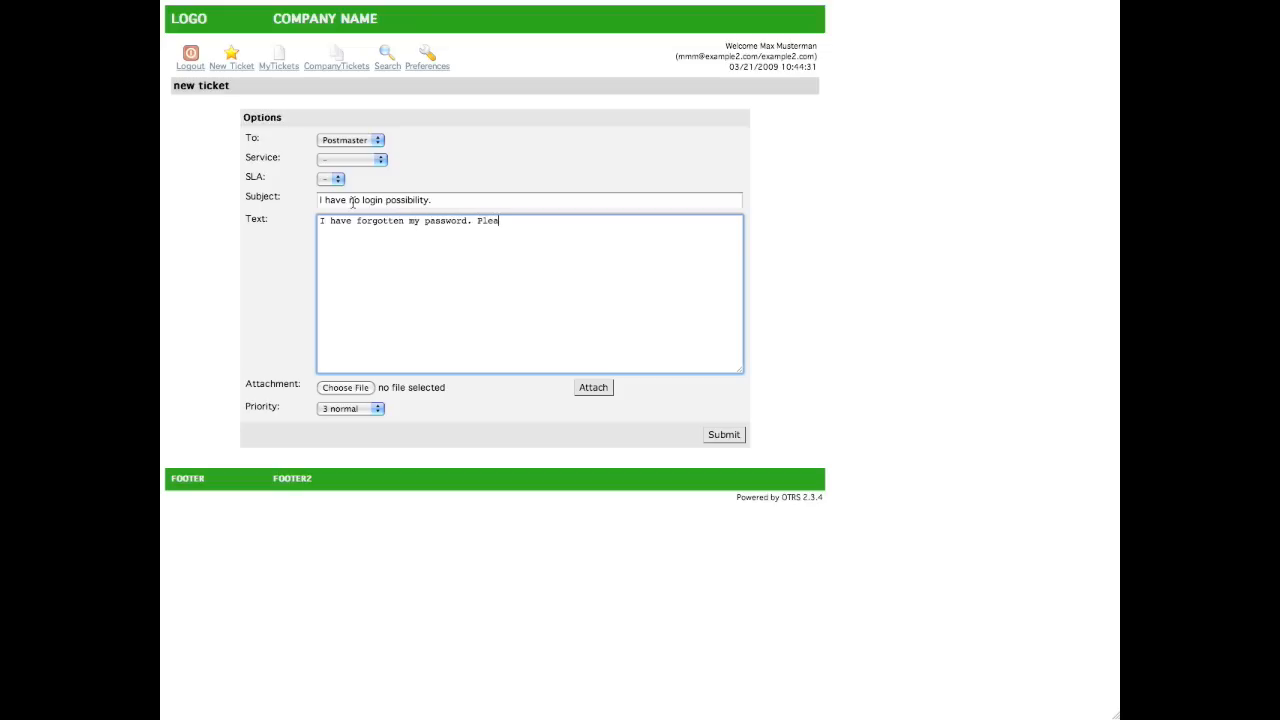
text(ase reset it)
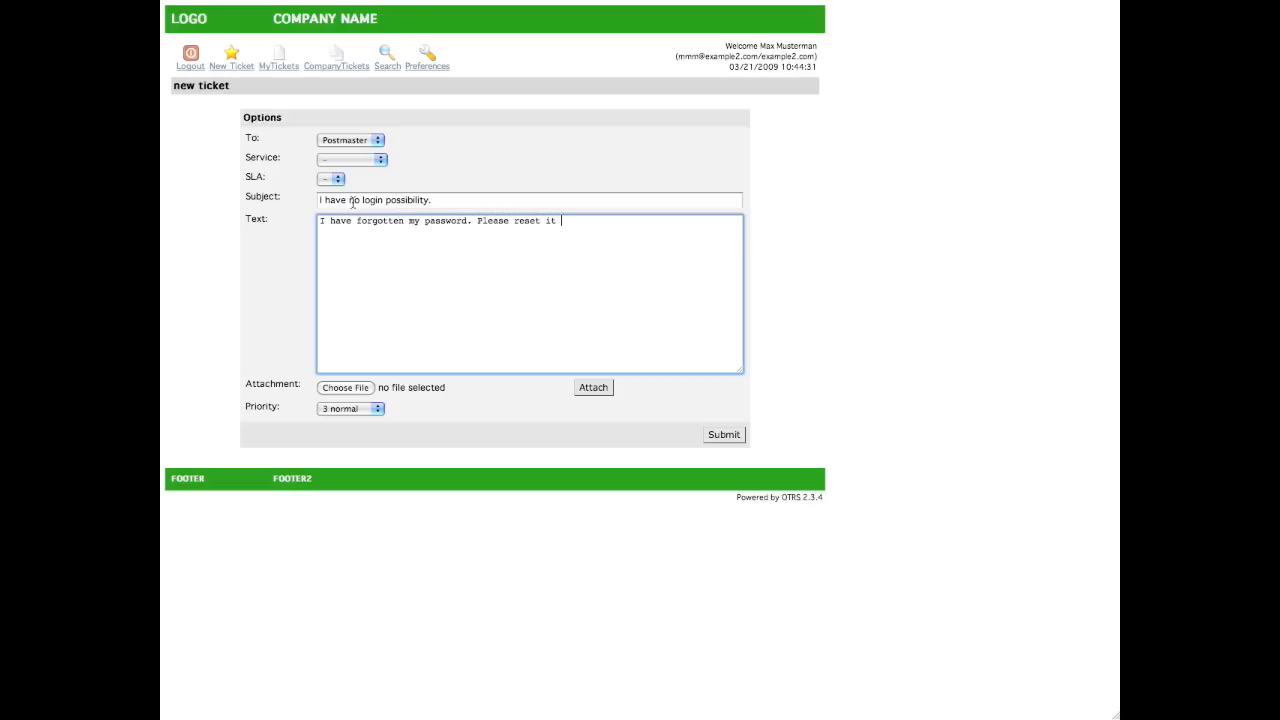
text(for me. Thankss)
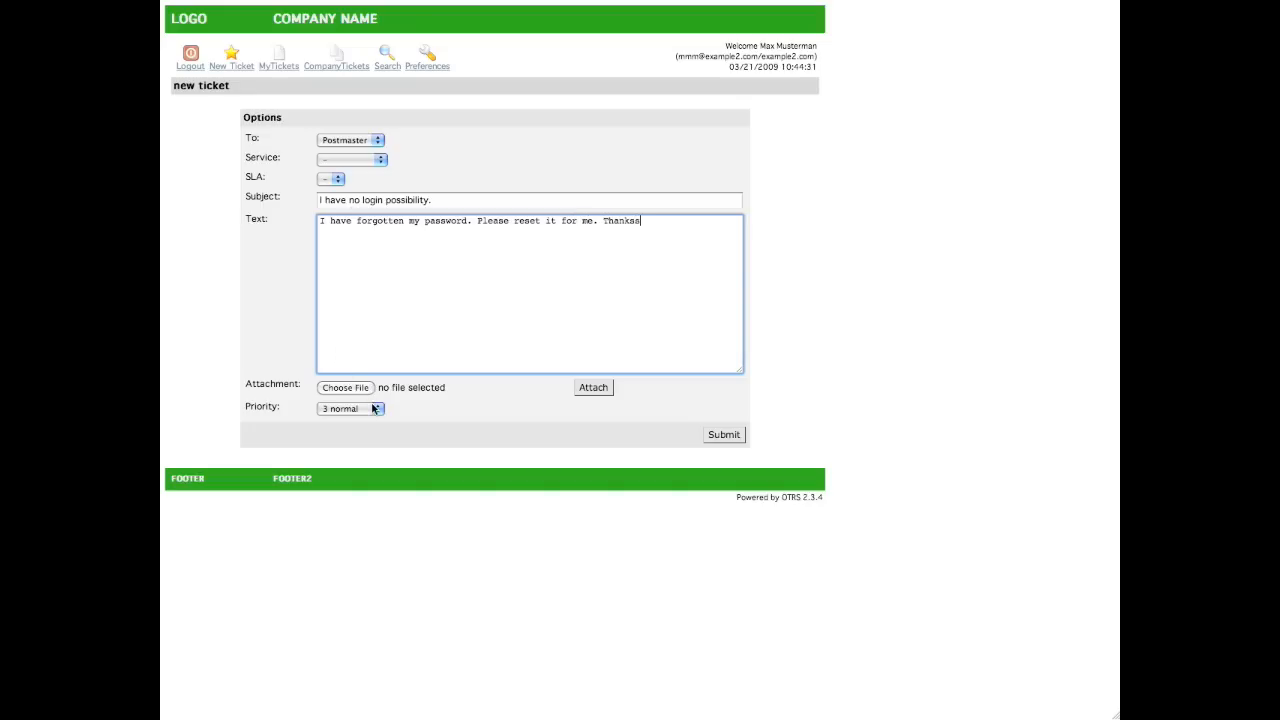
Set priority to 5 very high and submit the ticket.
click(350, 408)
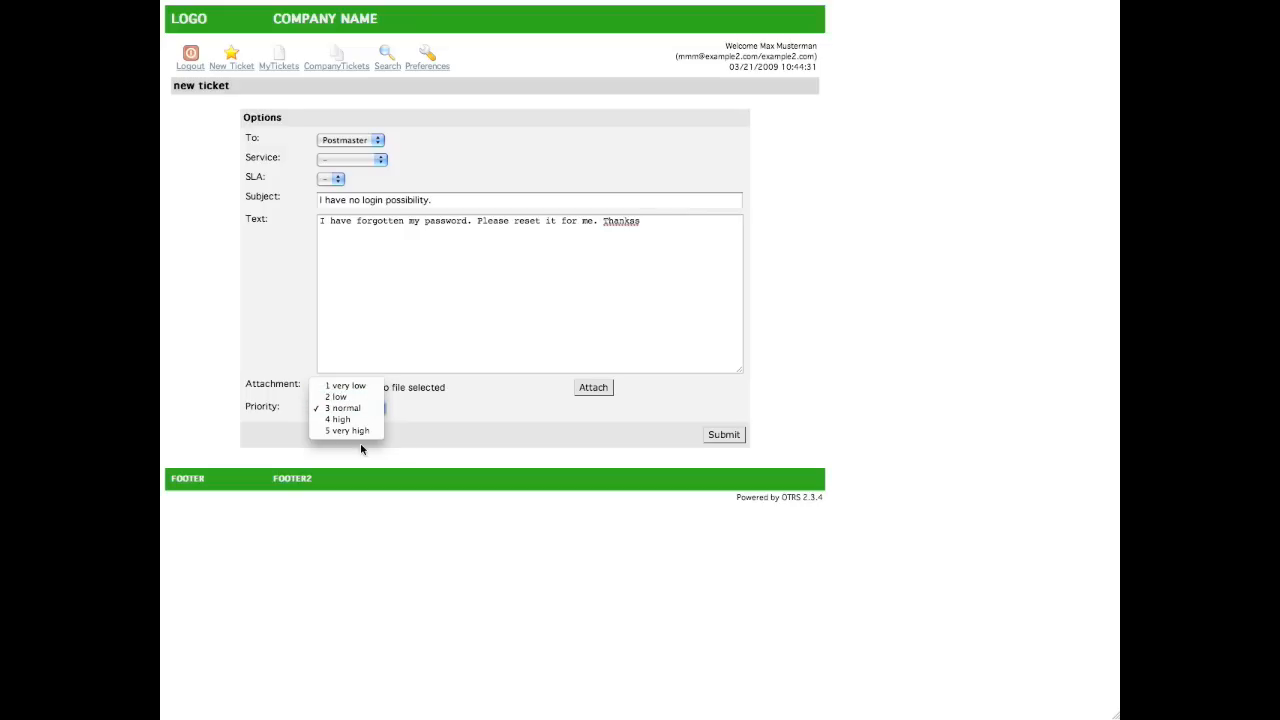
click(348, 430)
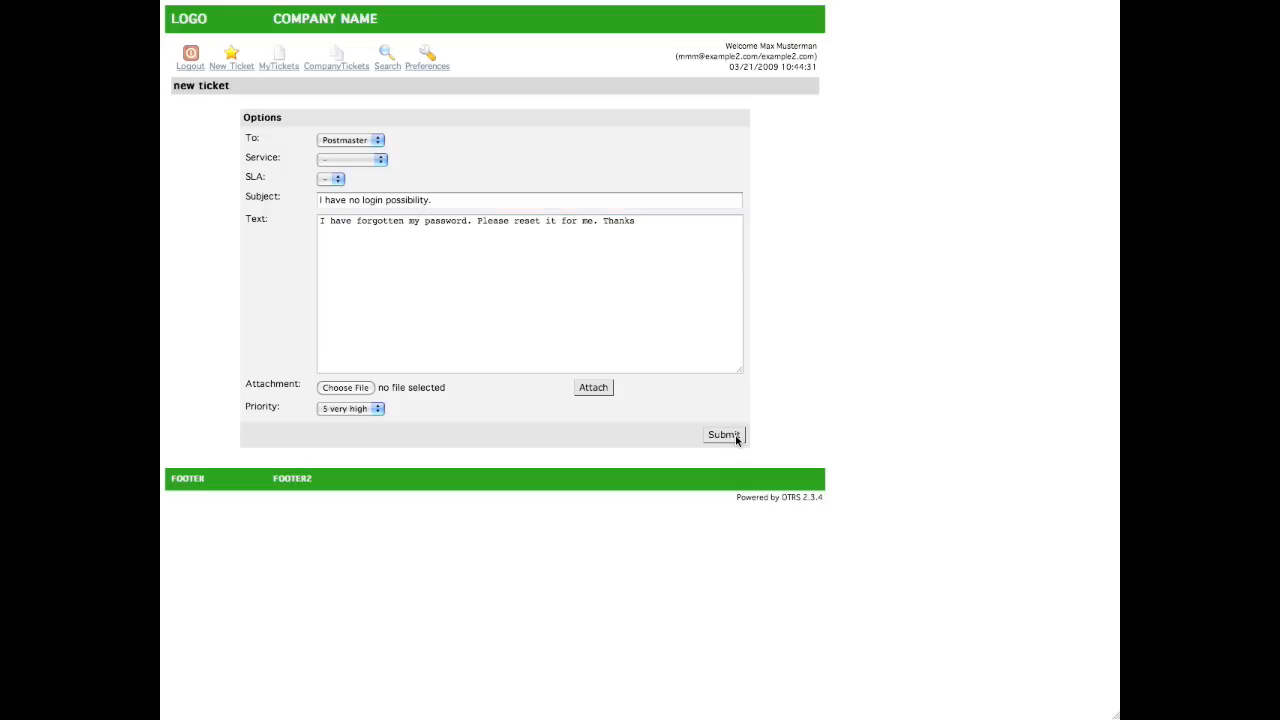
click(722, 434)
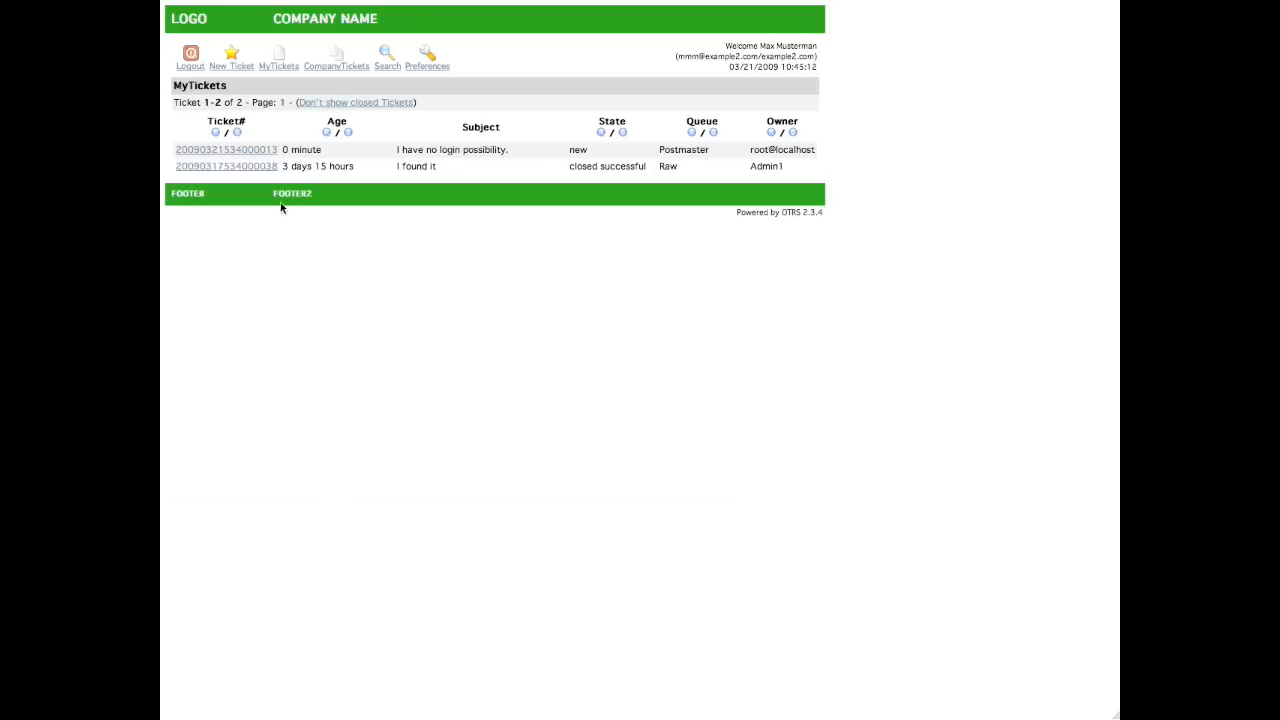
Log out of the customer portal.
click(356, 102)
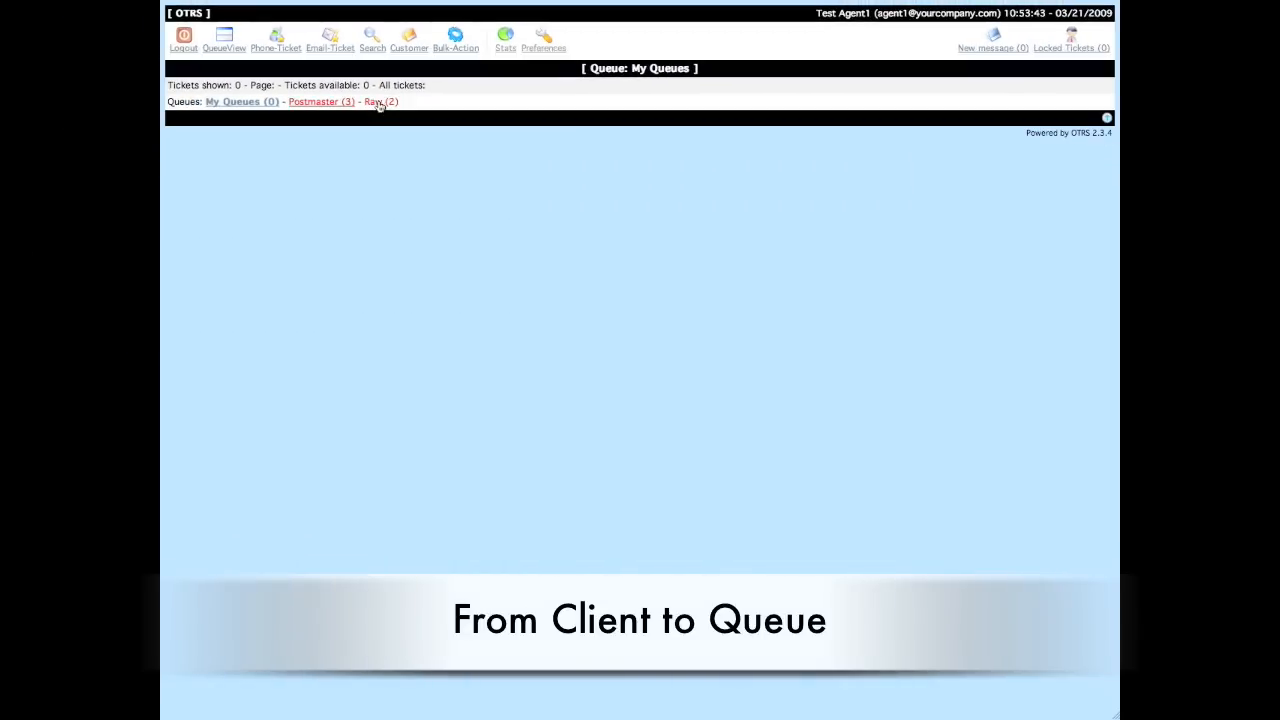
In the Raw queue, zoom into the new Help with Excel ticket.
click(378, 100)
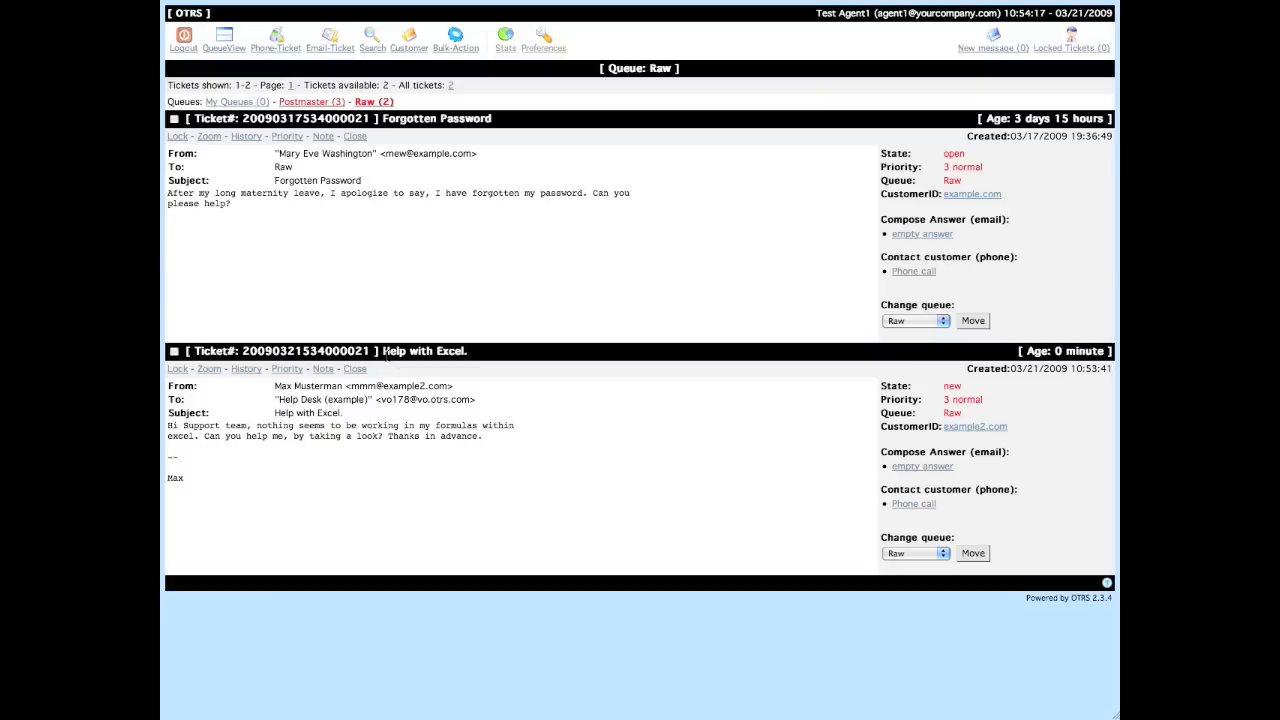
double_click(424, 352)
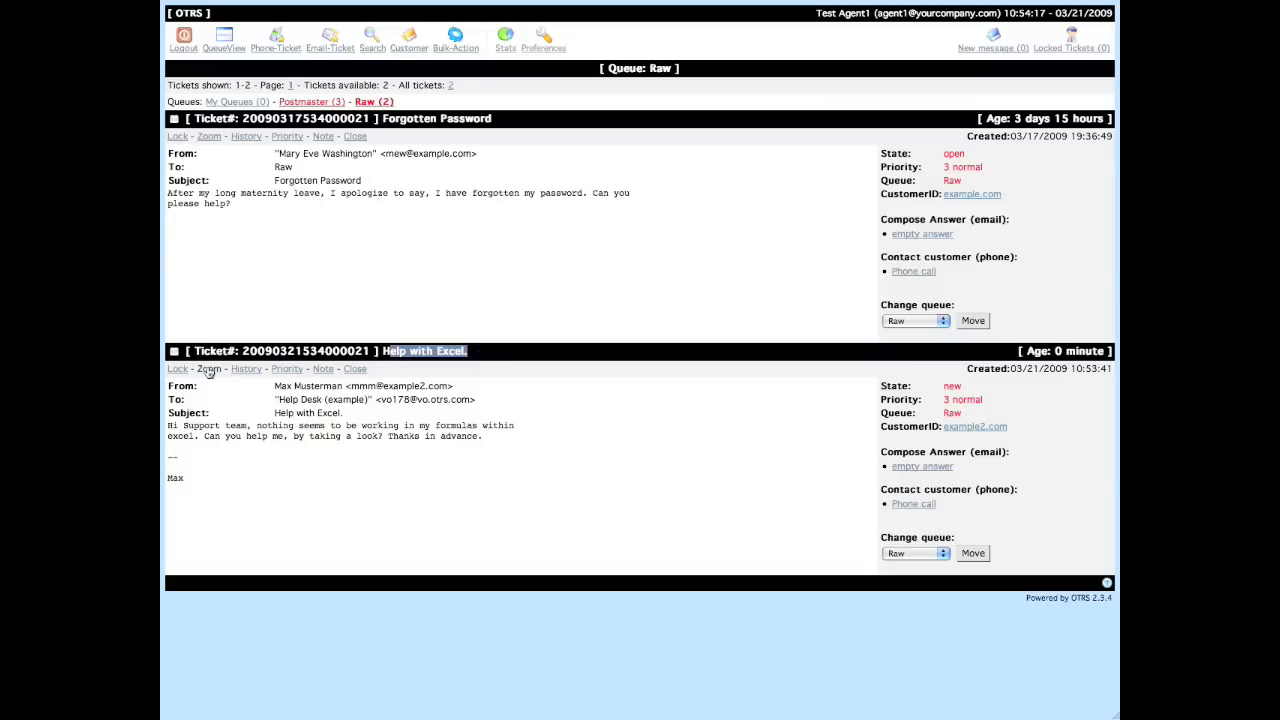
click(208, 368)
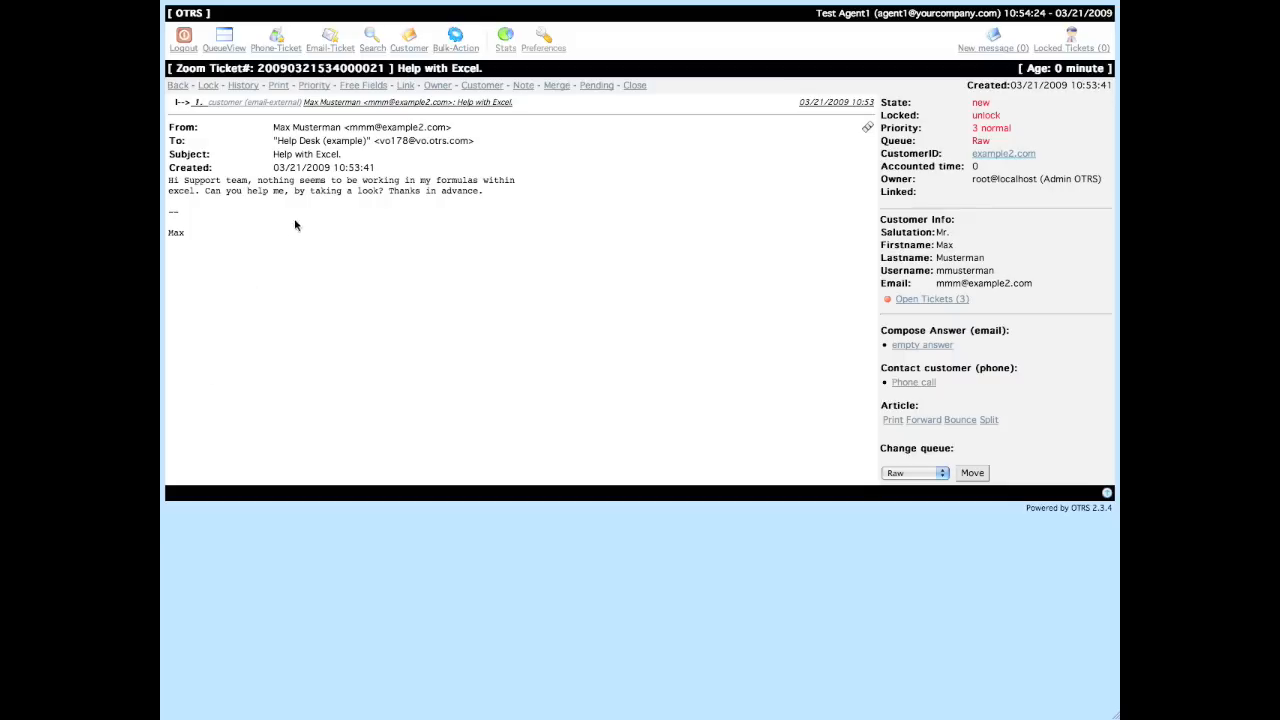
mouse_move(314, 190)
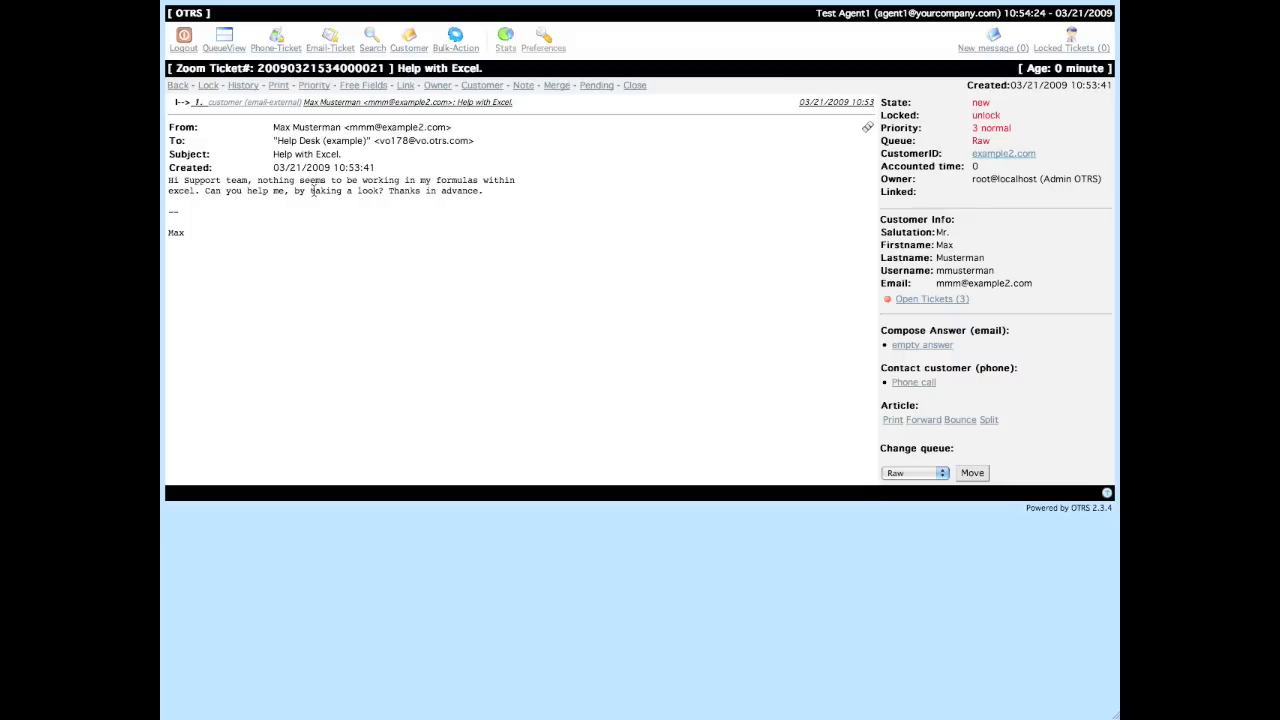